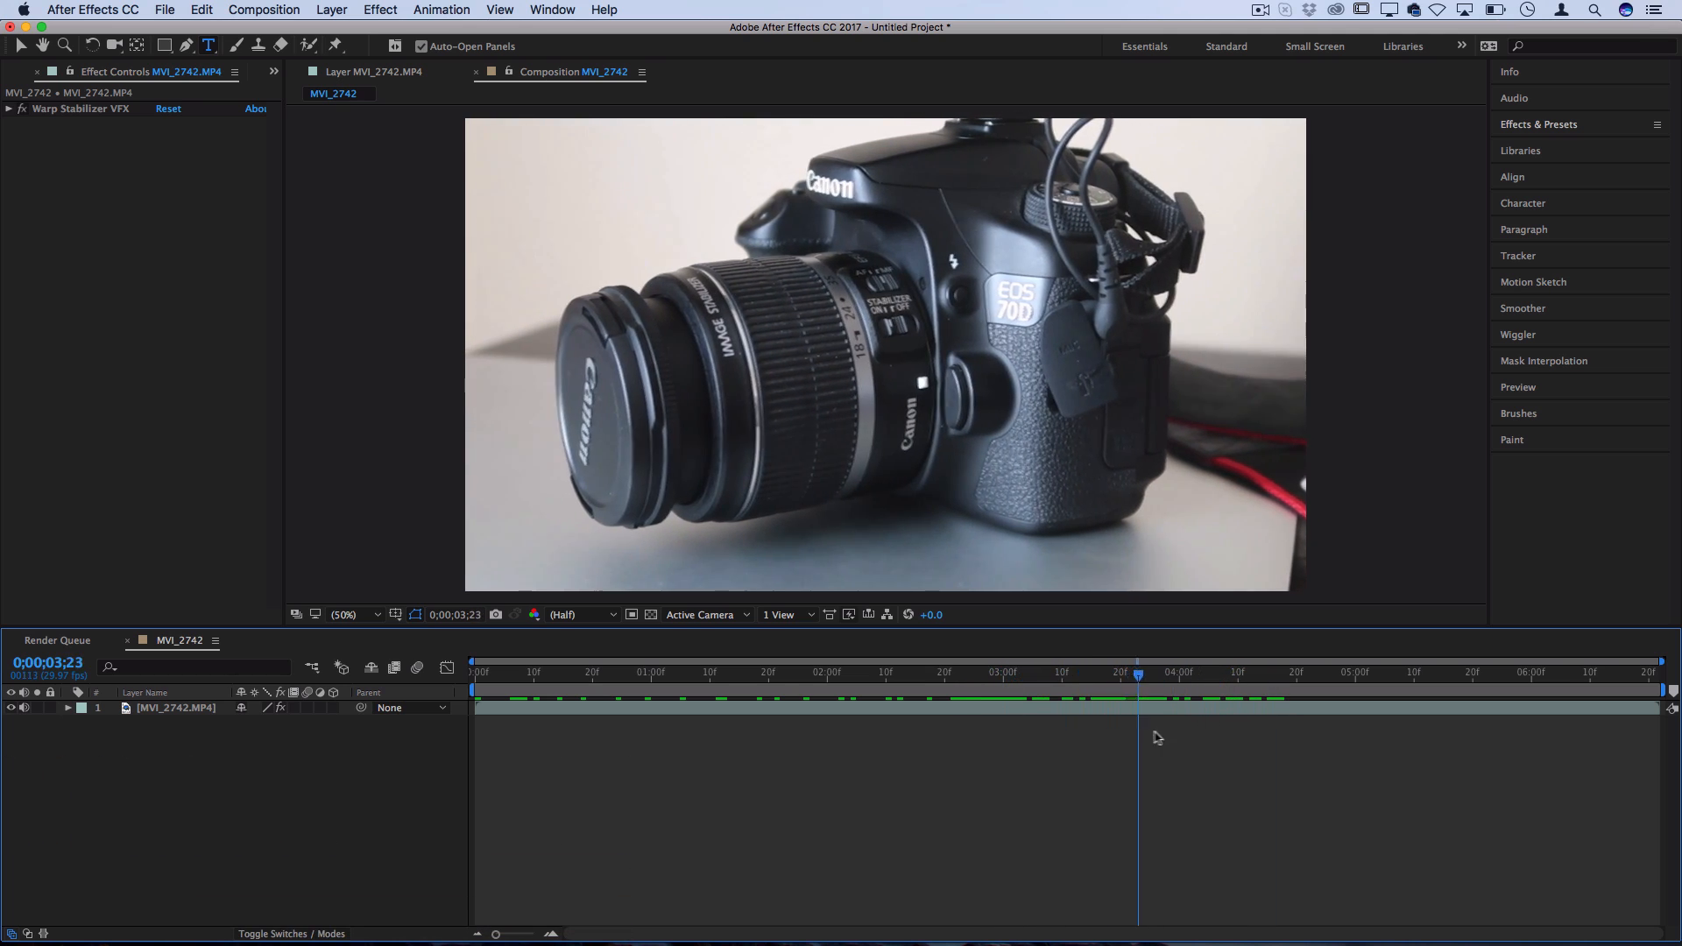
# Scrub through the camera footage to review the lens motion before tracking
pyautogui.click(868, 698)
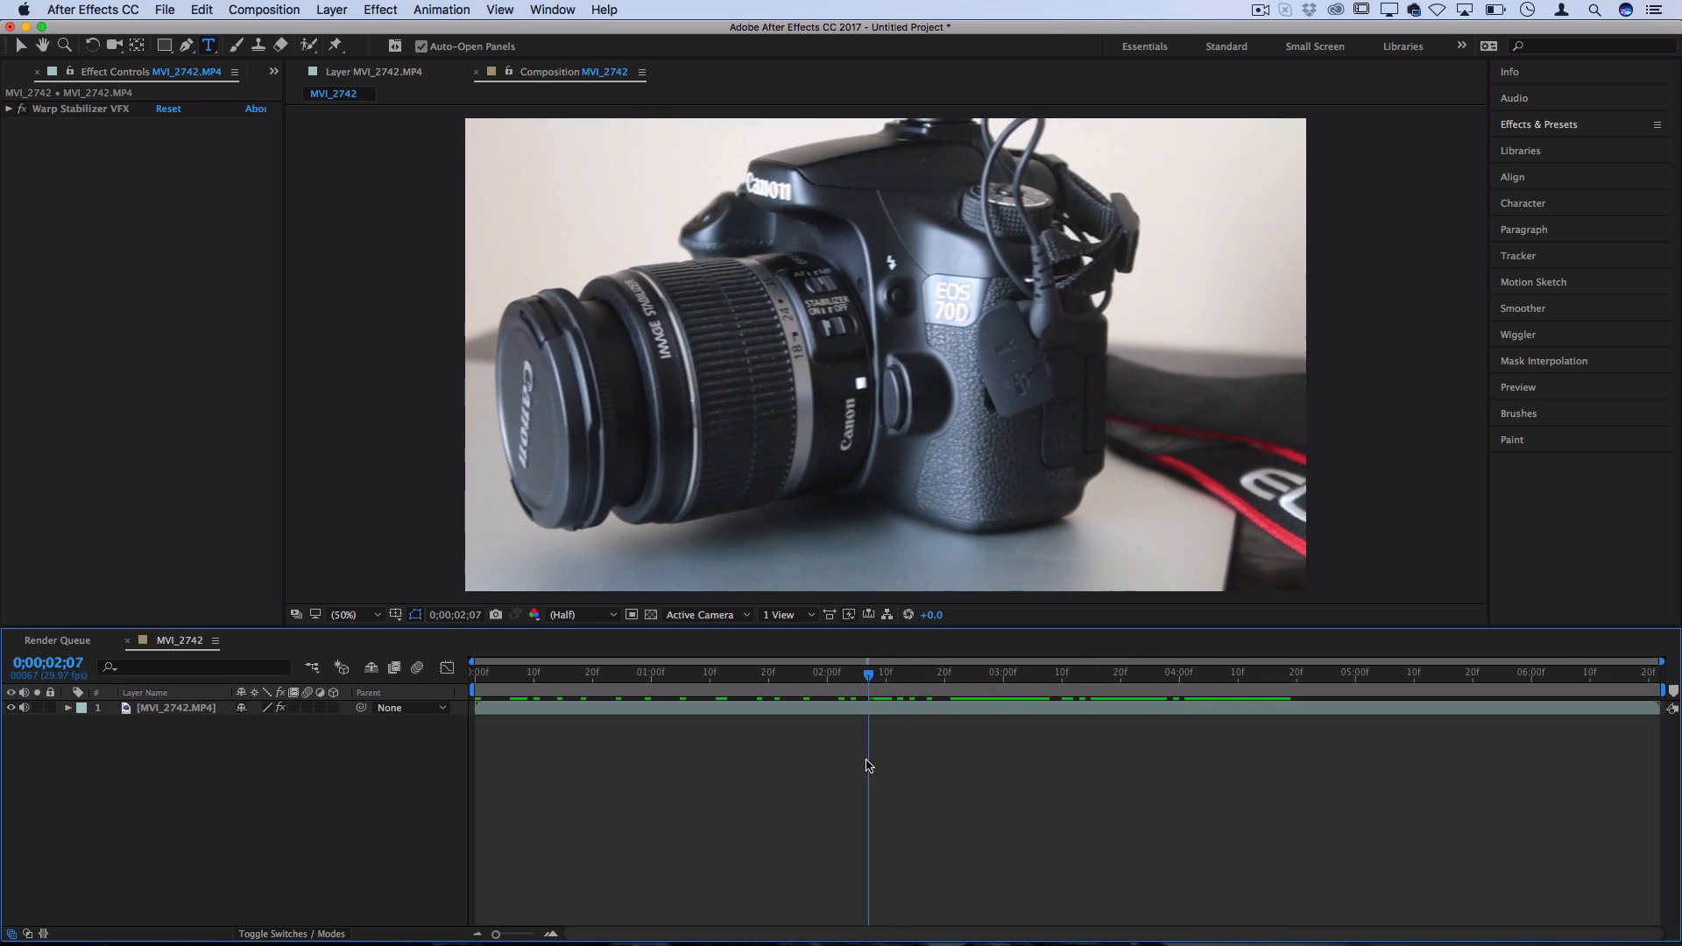
pyautogui.moveTo(867, 672); pyautogui.dragTo(1096, 672)
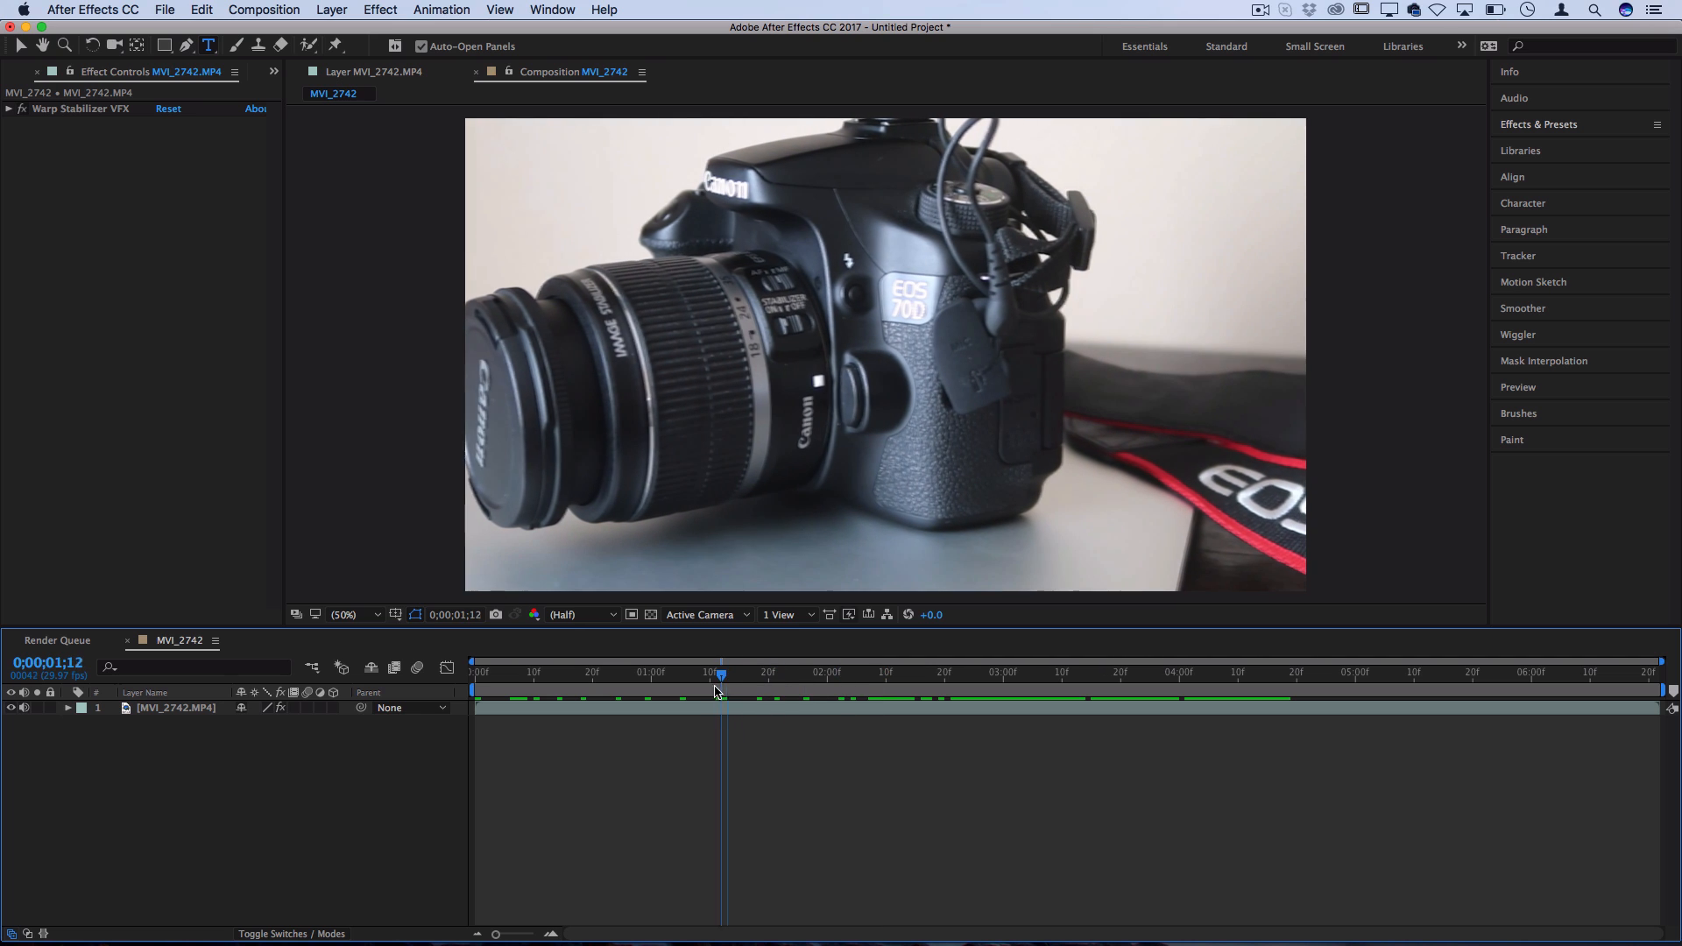
pyautogui.moveTo(718, 674); pyautogui.dragTo(1103, 674)
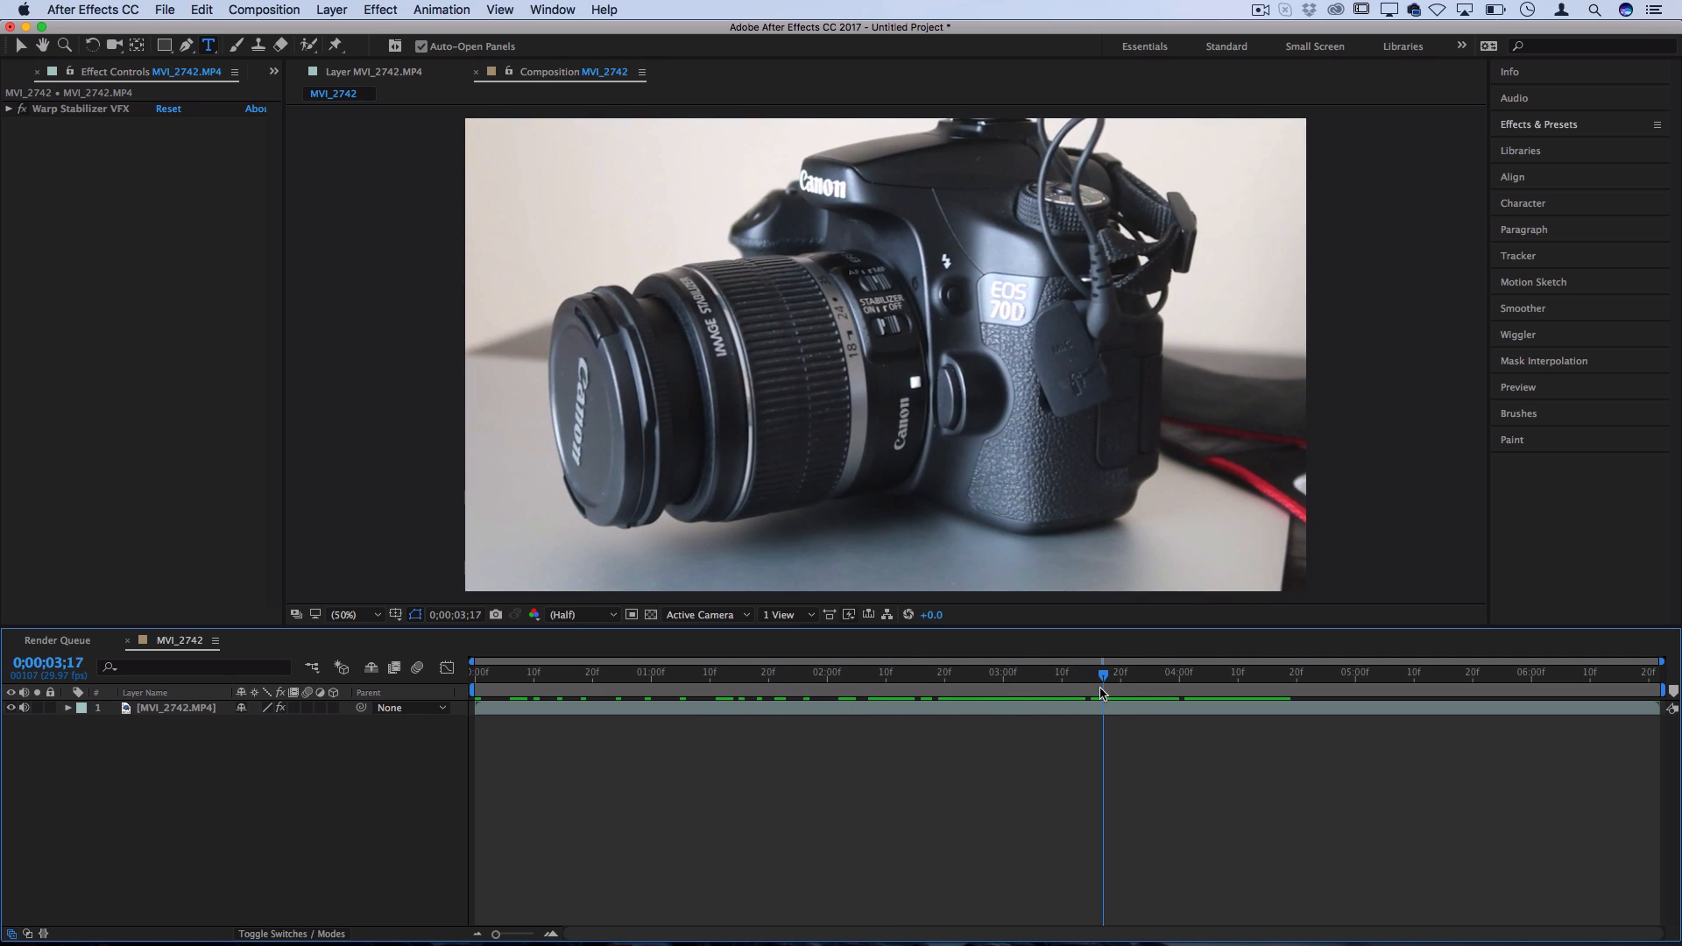
pyautogui.click(854, 675)
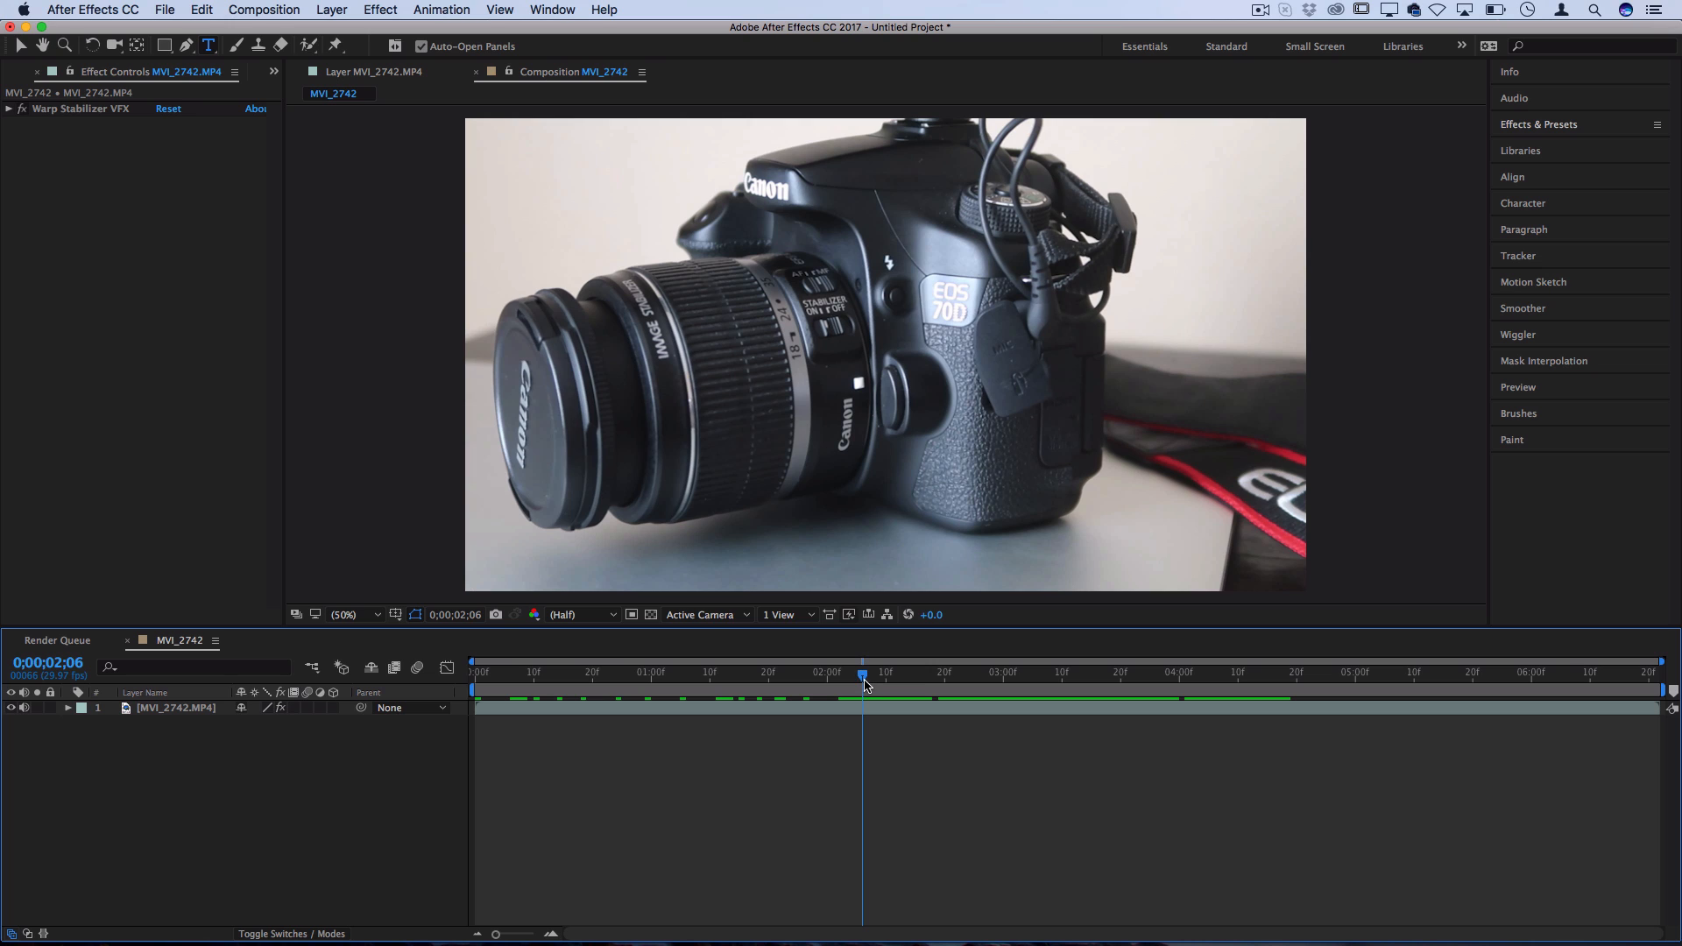
pyautogui.click(550, 9)
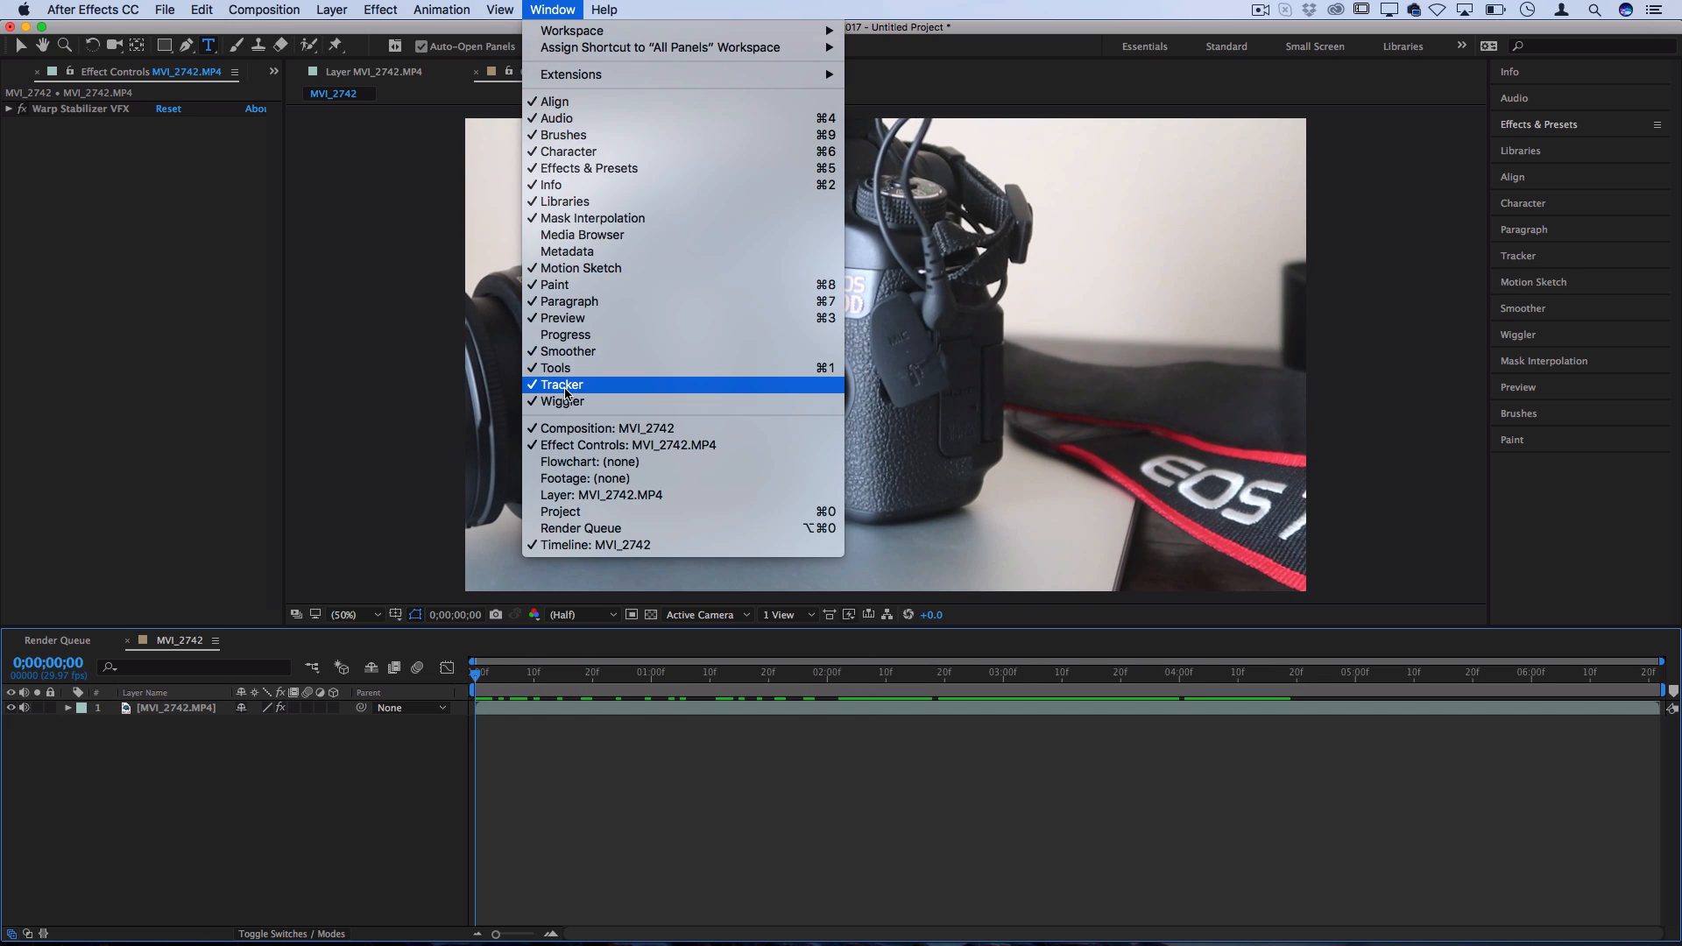
# Show the Tracker panel and start a Track Motion on the footage
pyautogui.click(562, 385)
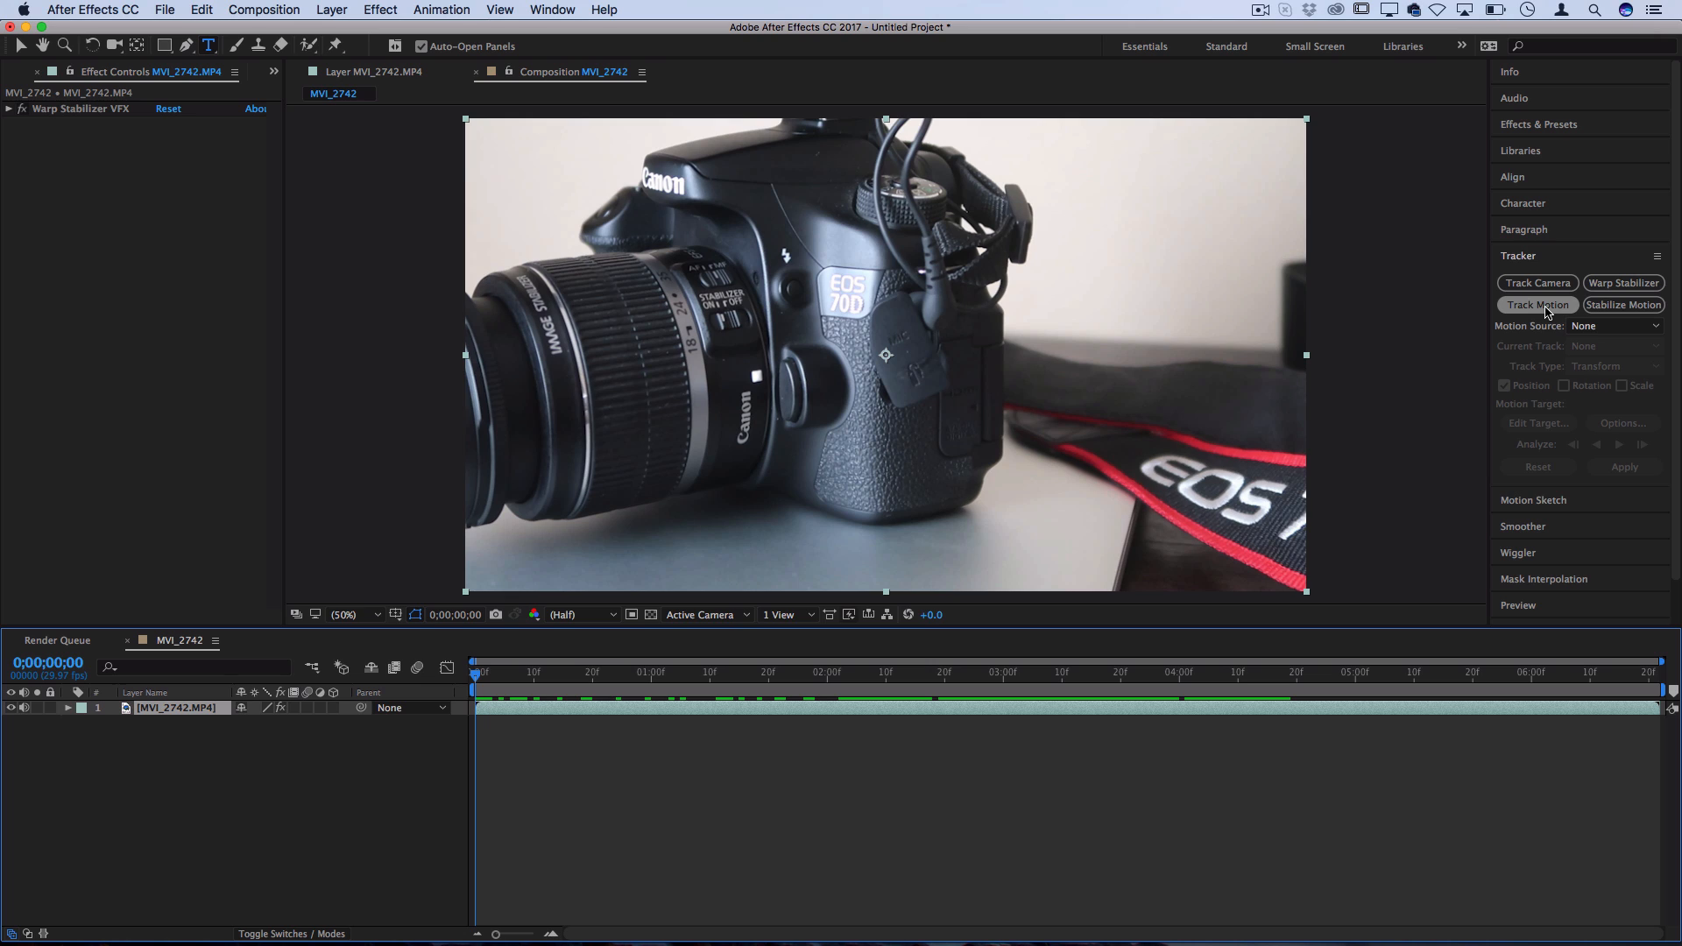
pyautogui.click(1537, 304)
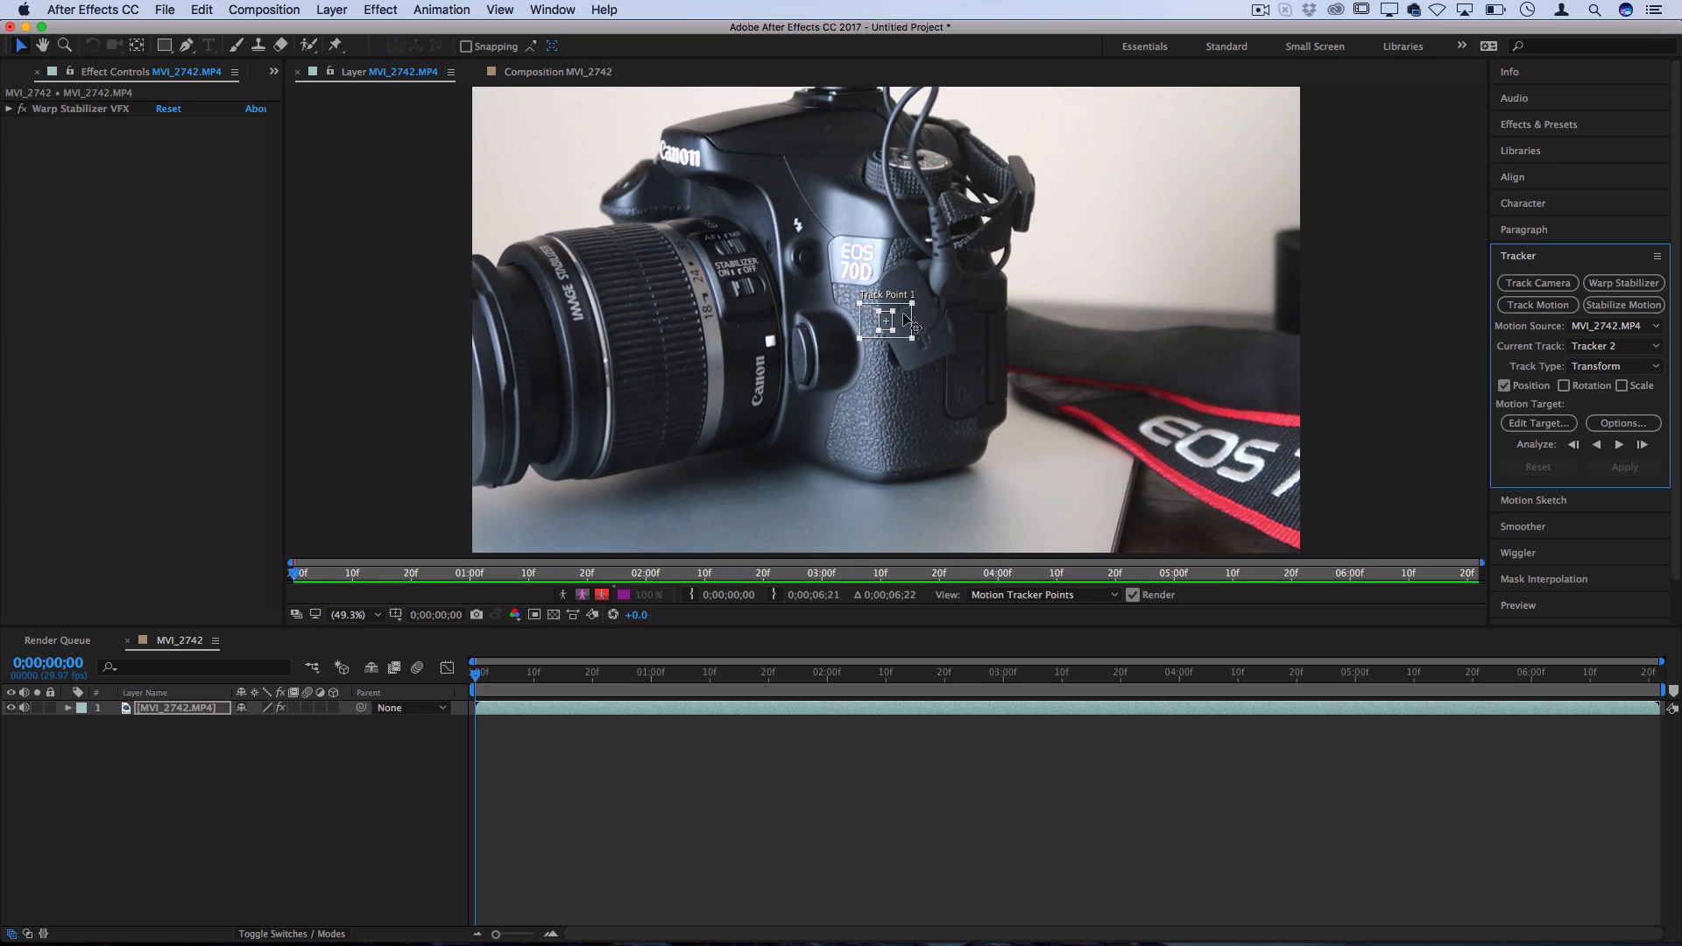
# Move Track Point 1 onto the small round button beside the lens
pyautogui.moveTo(885, 322); pyautogui.dragTo(799, 335)
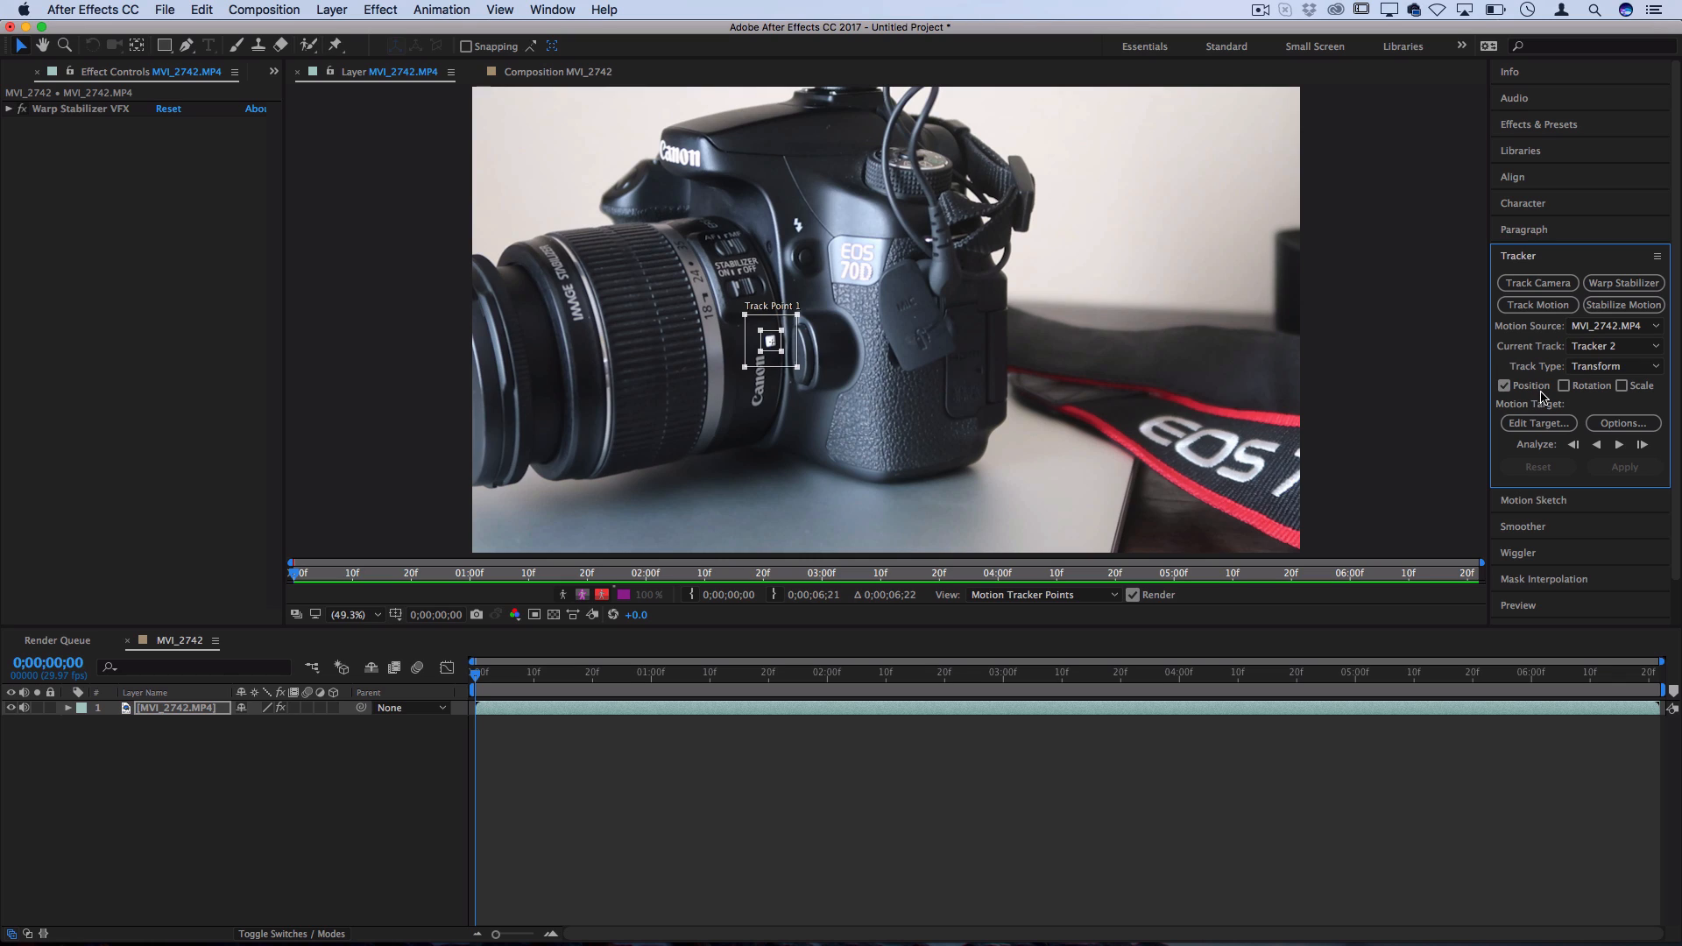
pyautogui.moveTo(1620, 386)
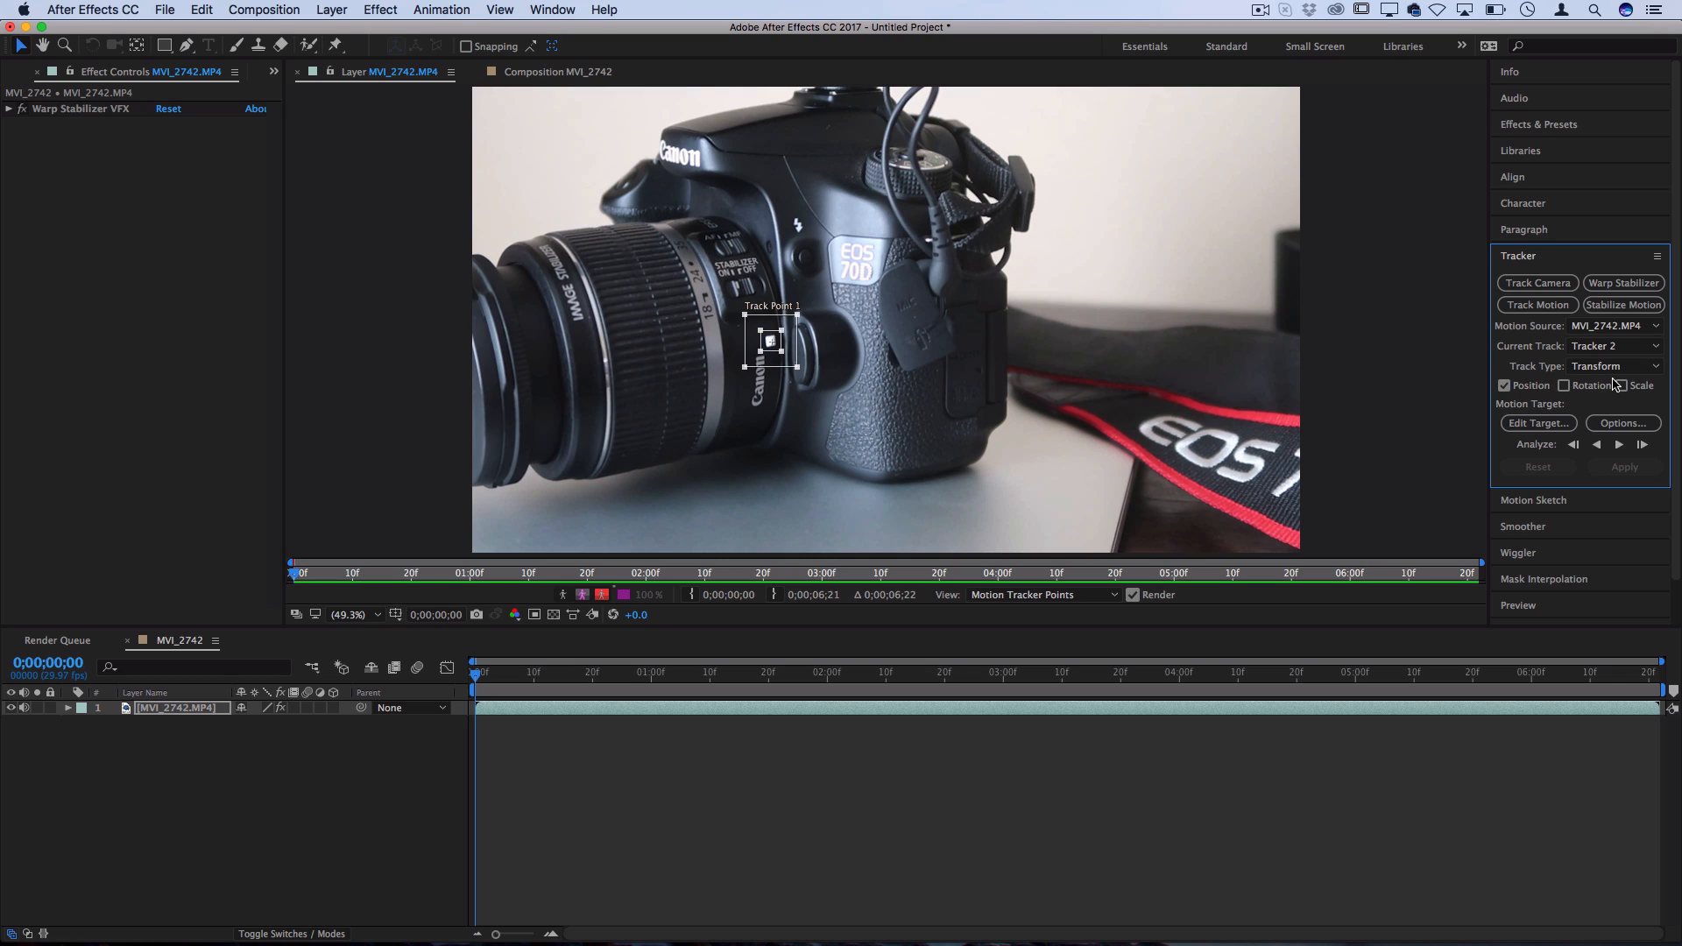
pyautogui.moveTo(1571, 405)
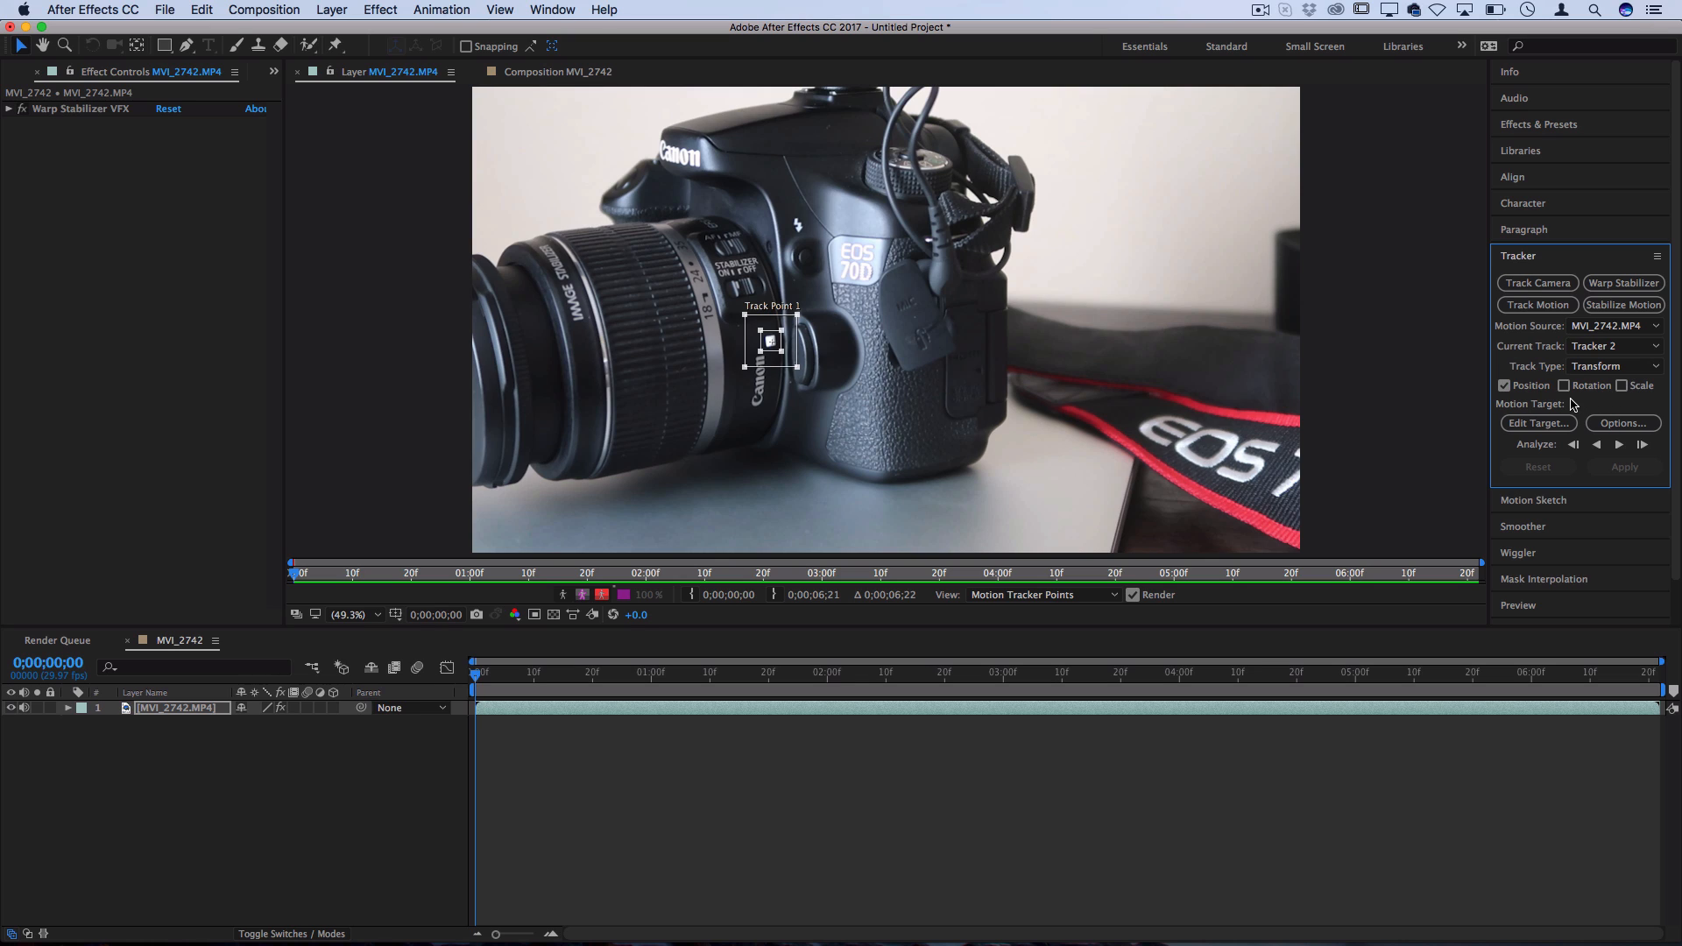
pyautogui.moveTo(1619, 446)
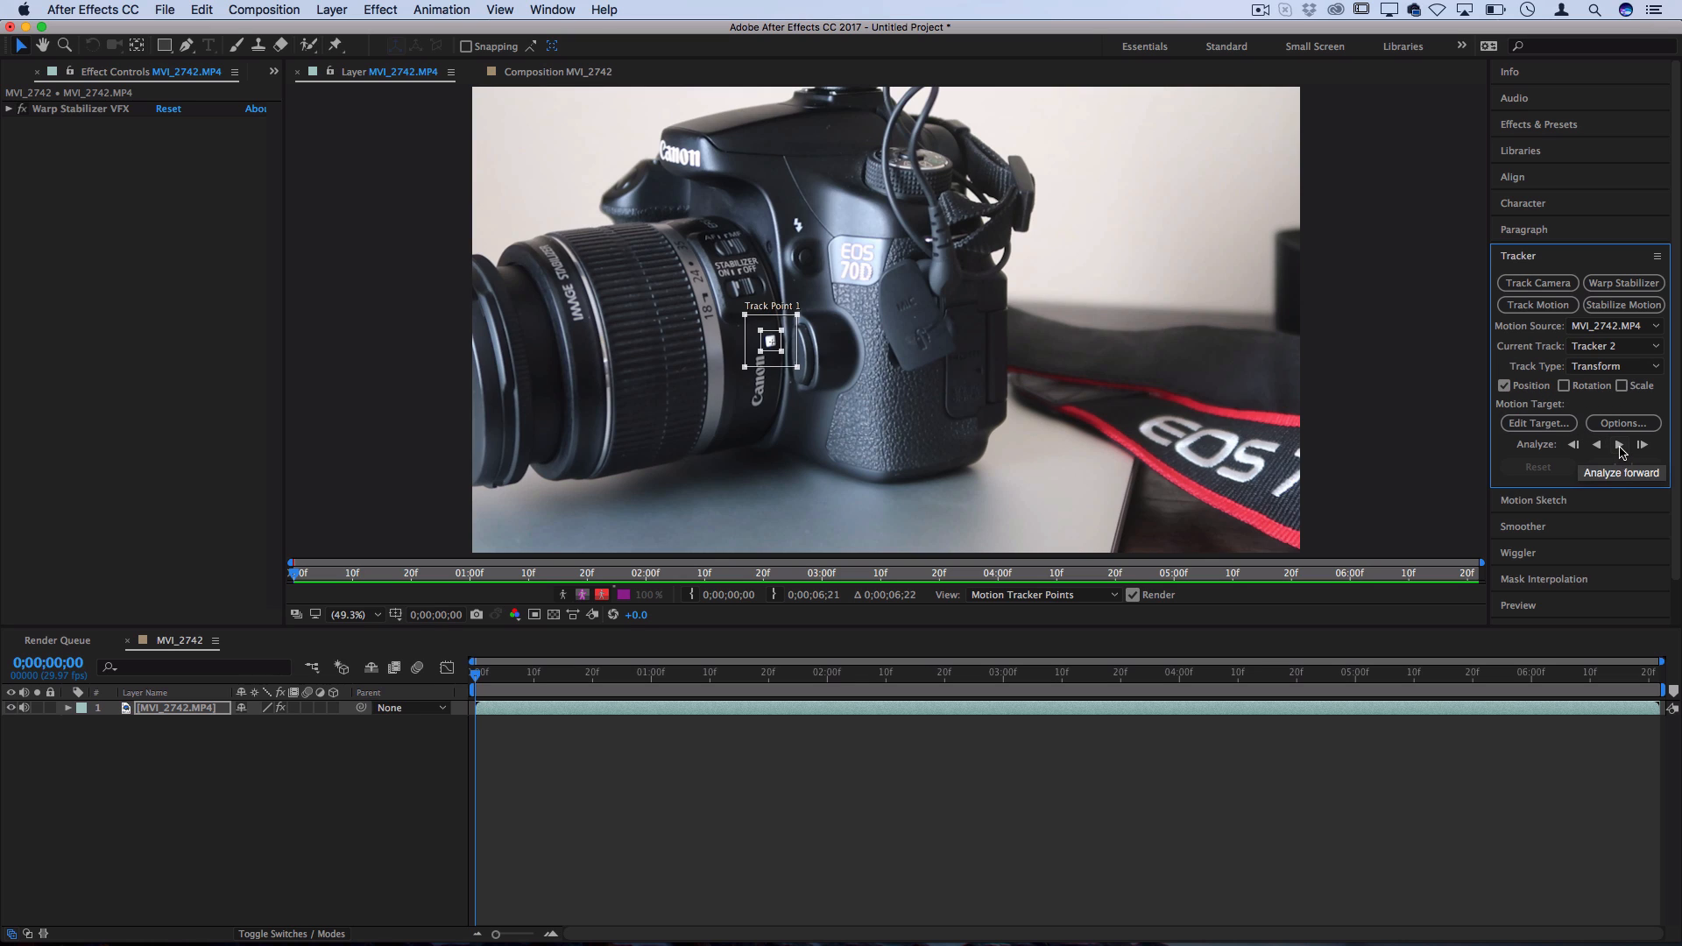
# Analyze forward so the track point follows the lens button through the clip
pyautogui.click(1621, 445)
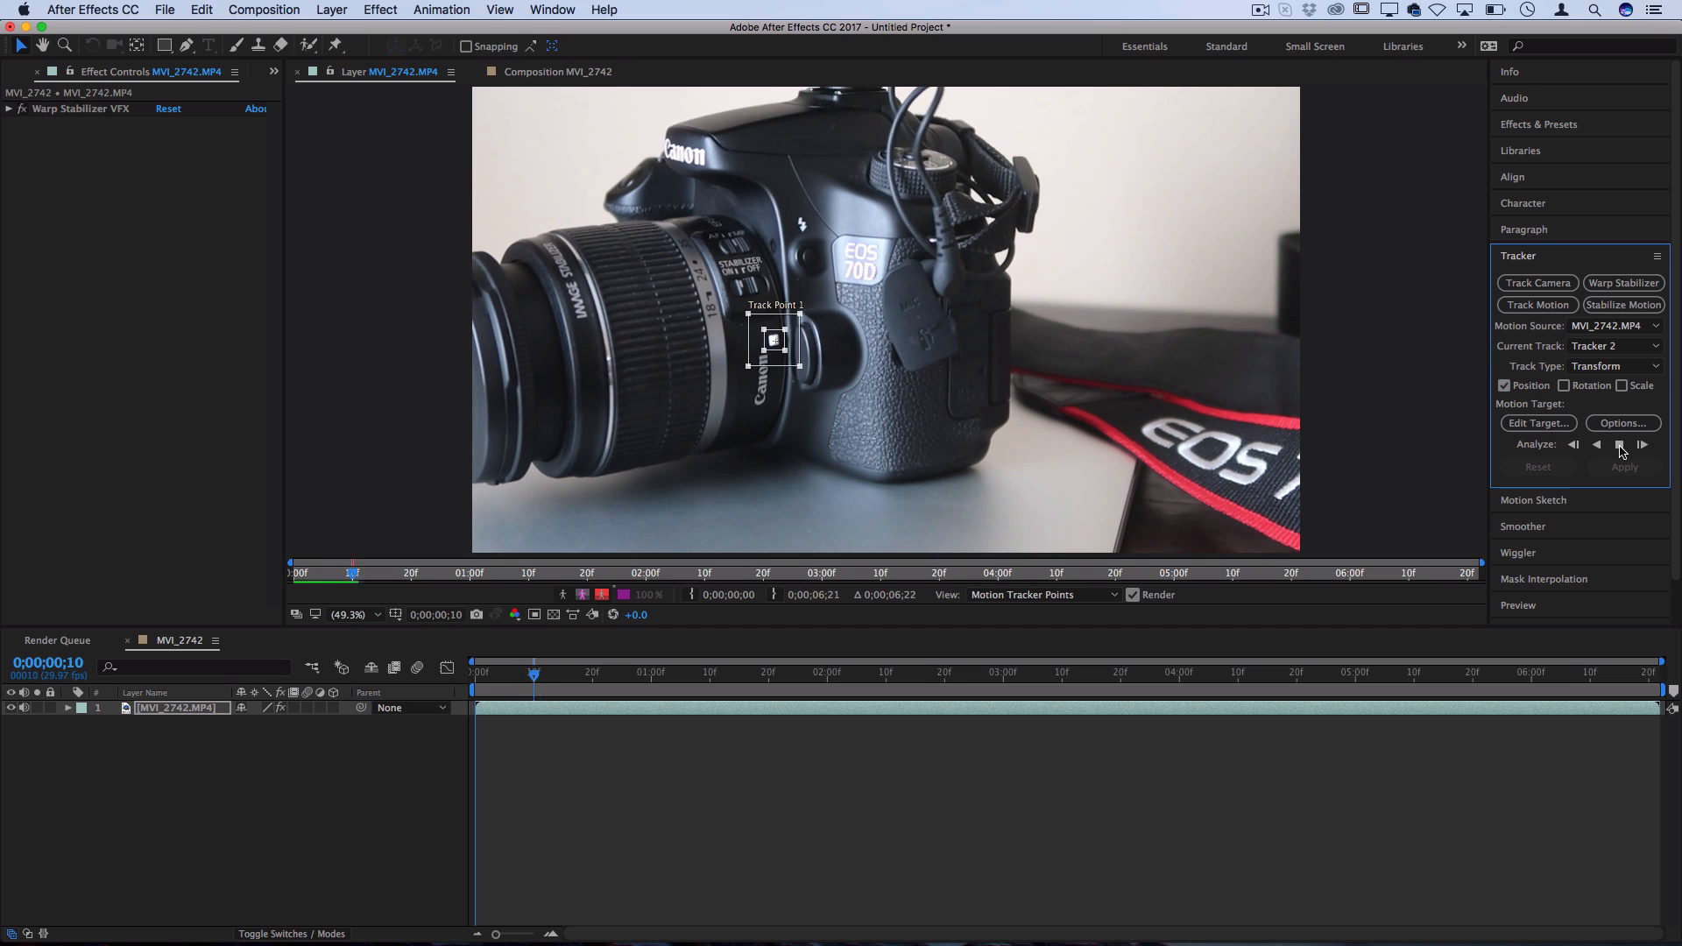
pyautogui.click(1621, 444)
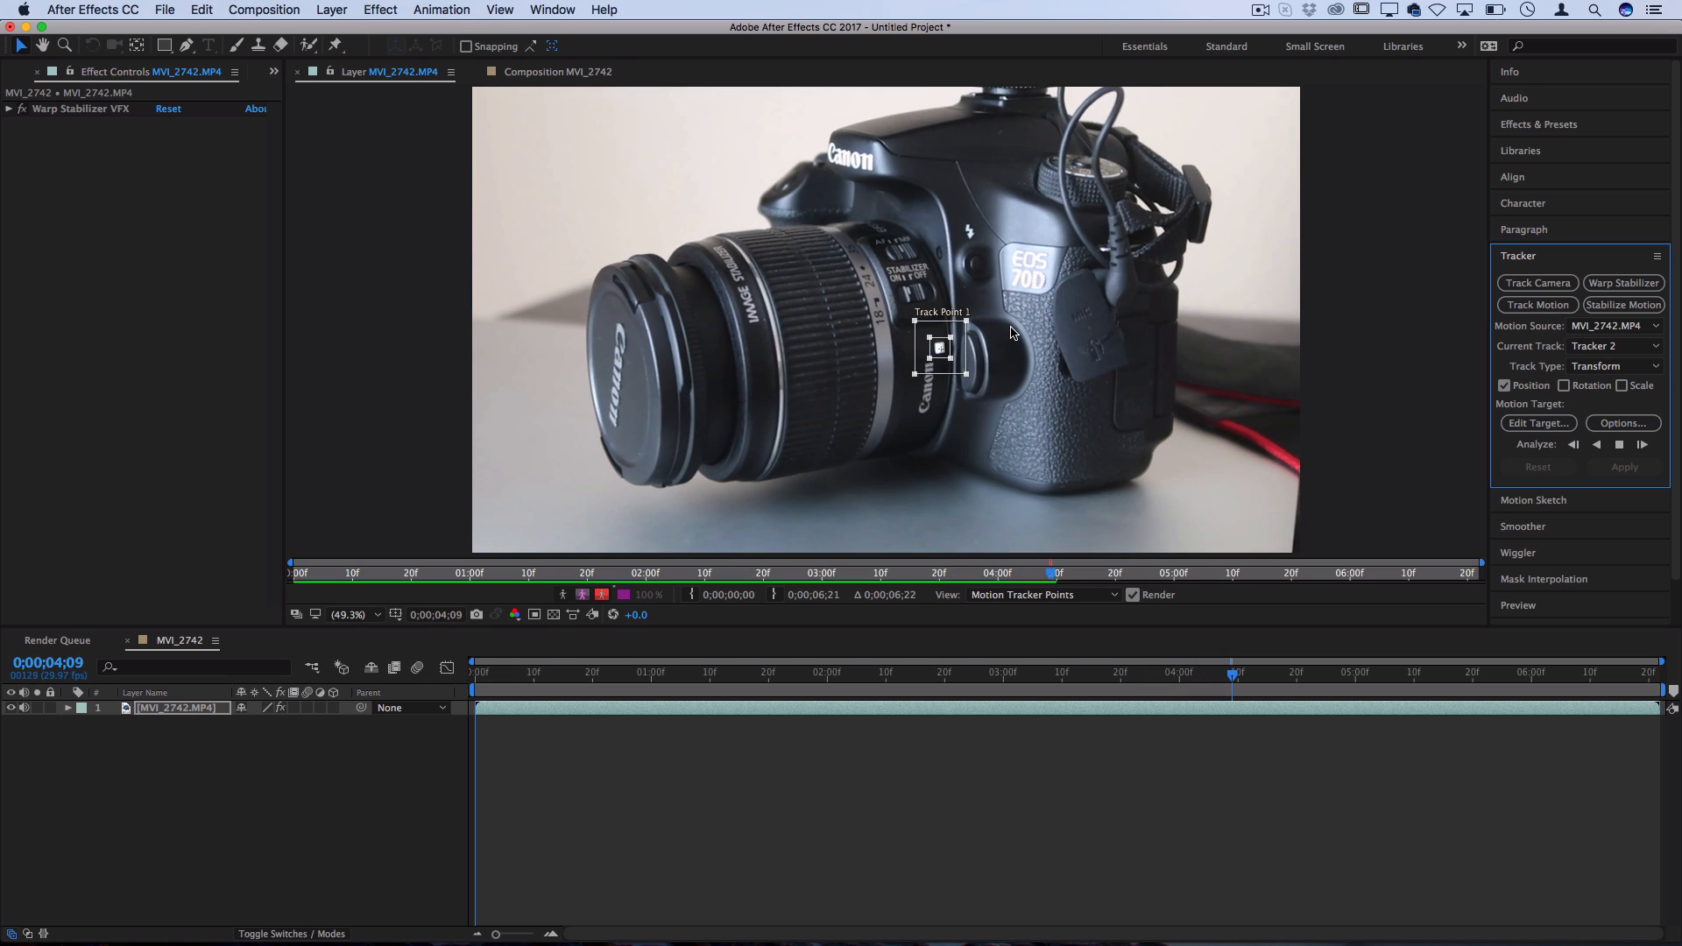
pyautogui.click(1644, 444)
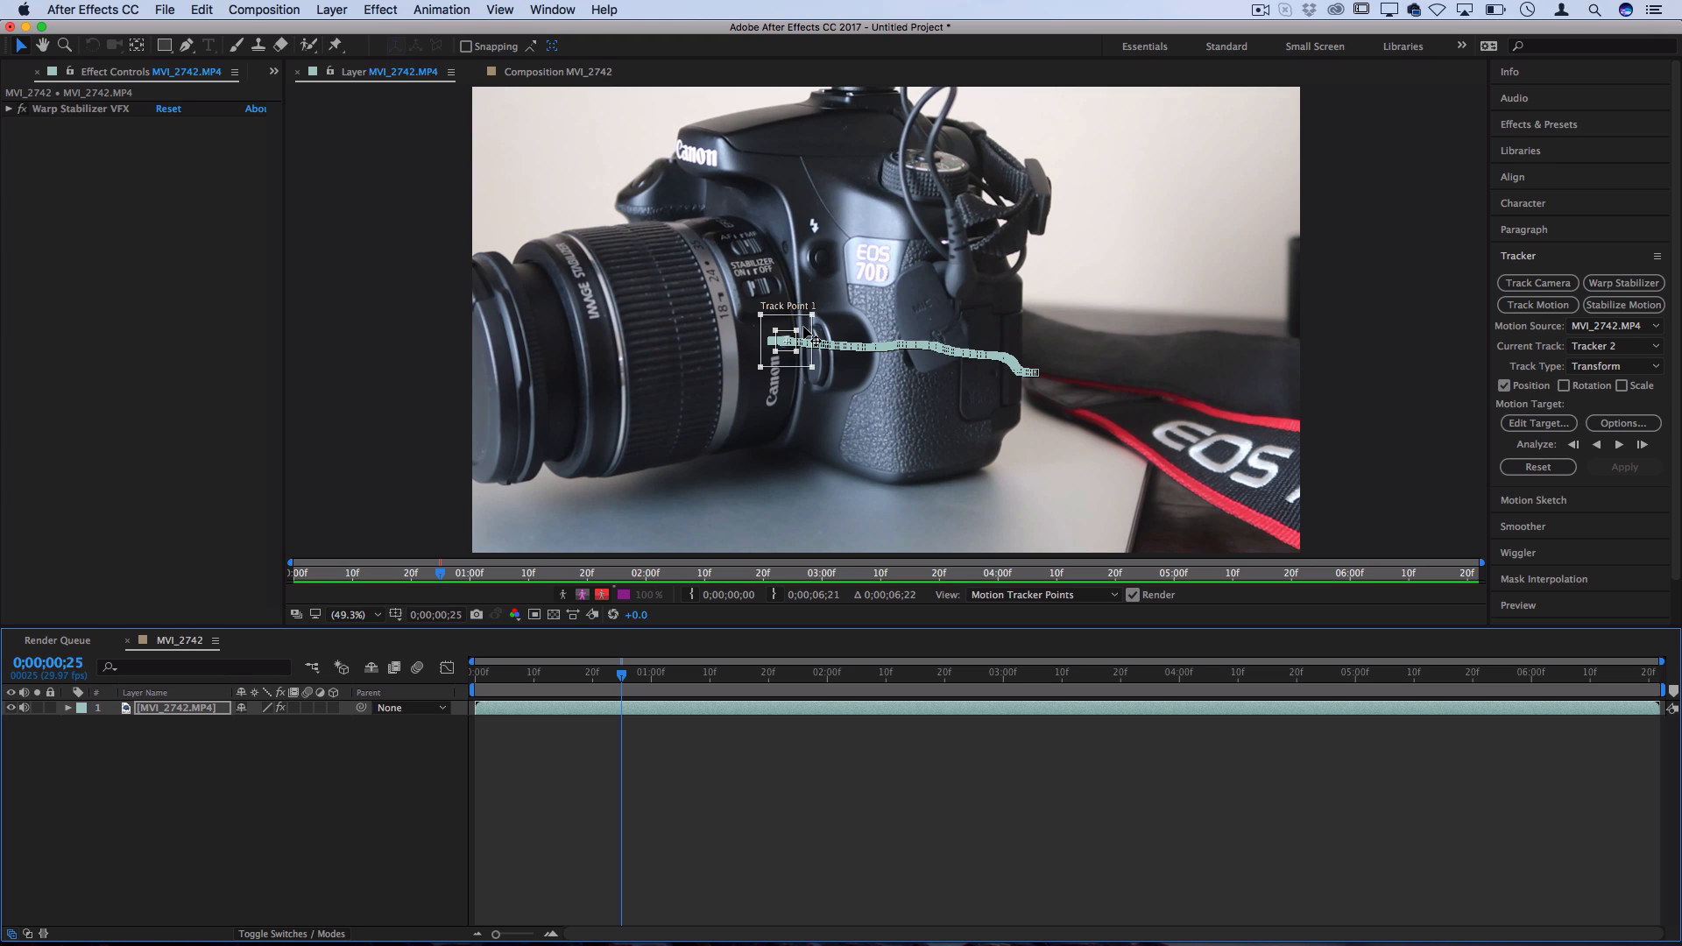
# Add a new Null Object layer to the composition
pyautogui.click(331, 9)
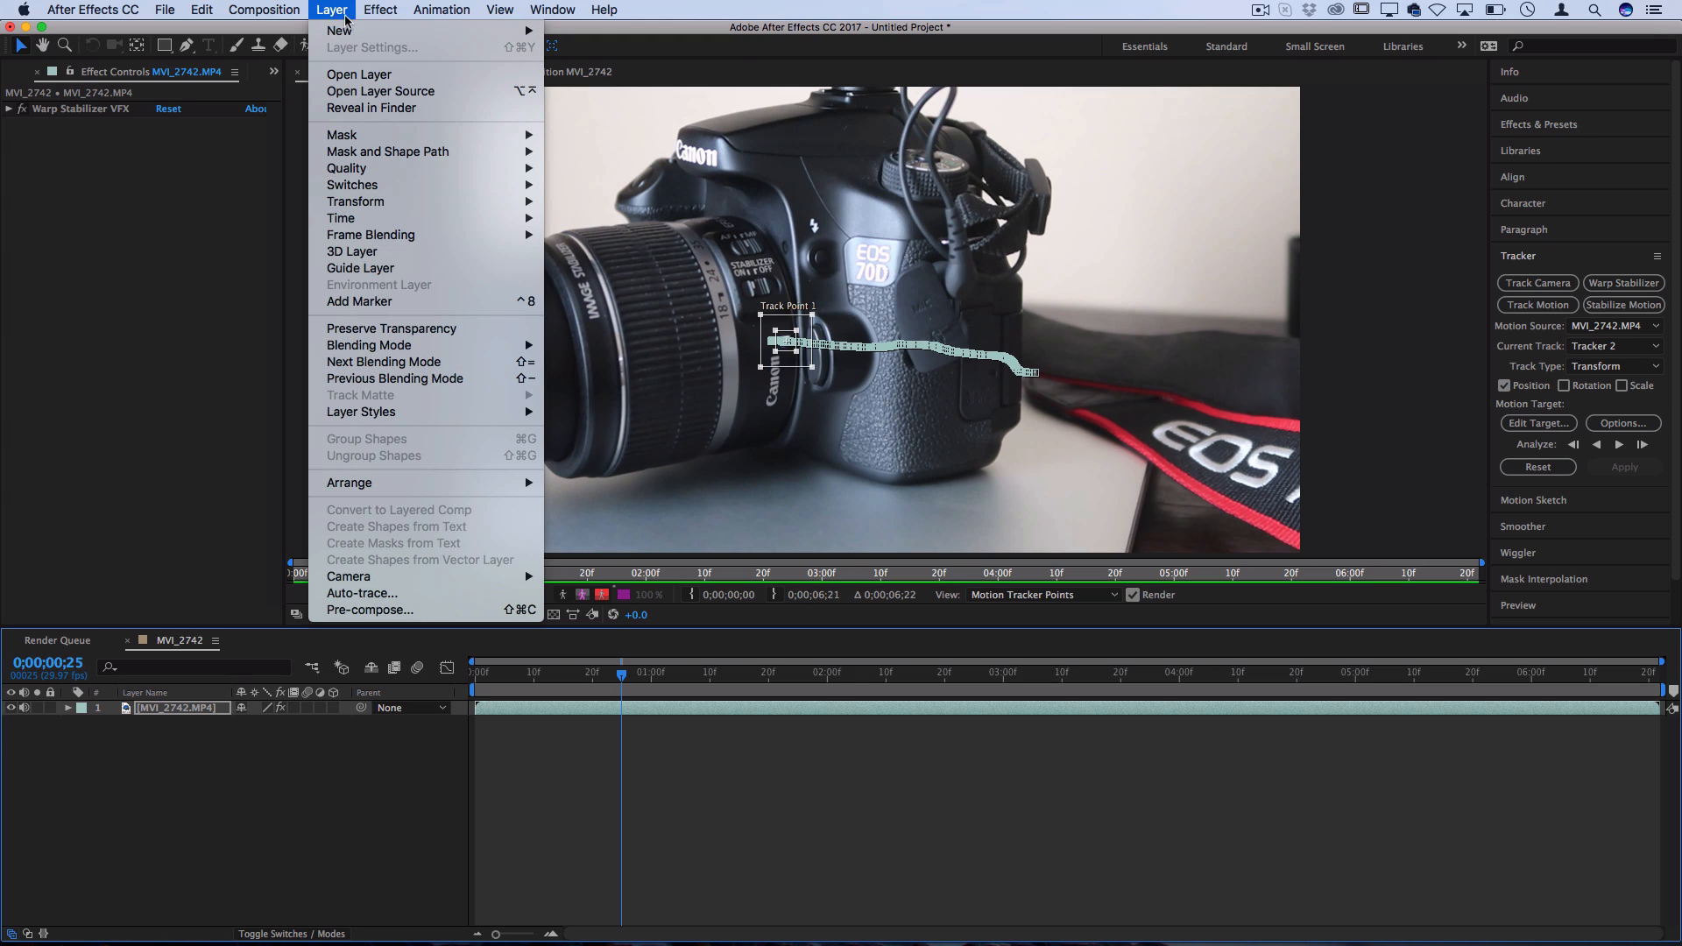
pyautogui.click(301, 23)
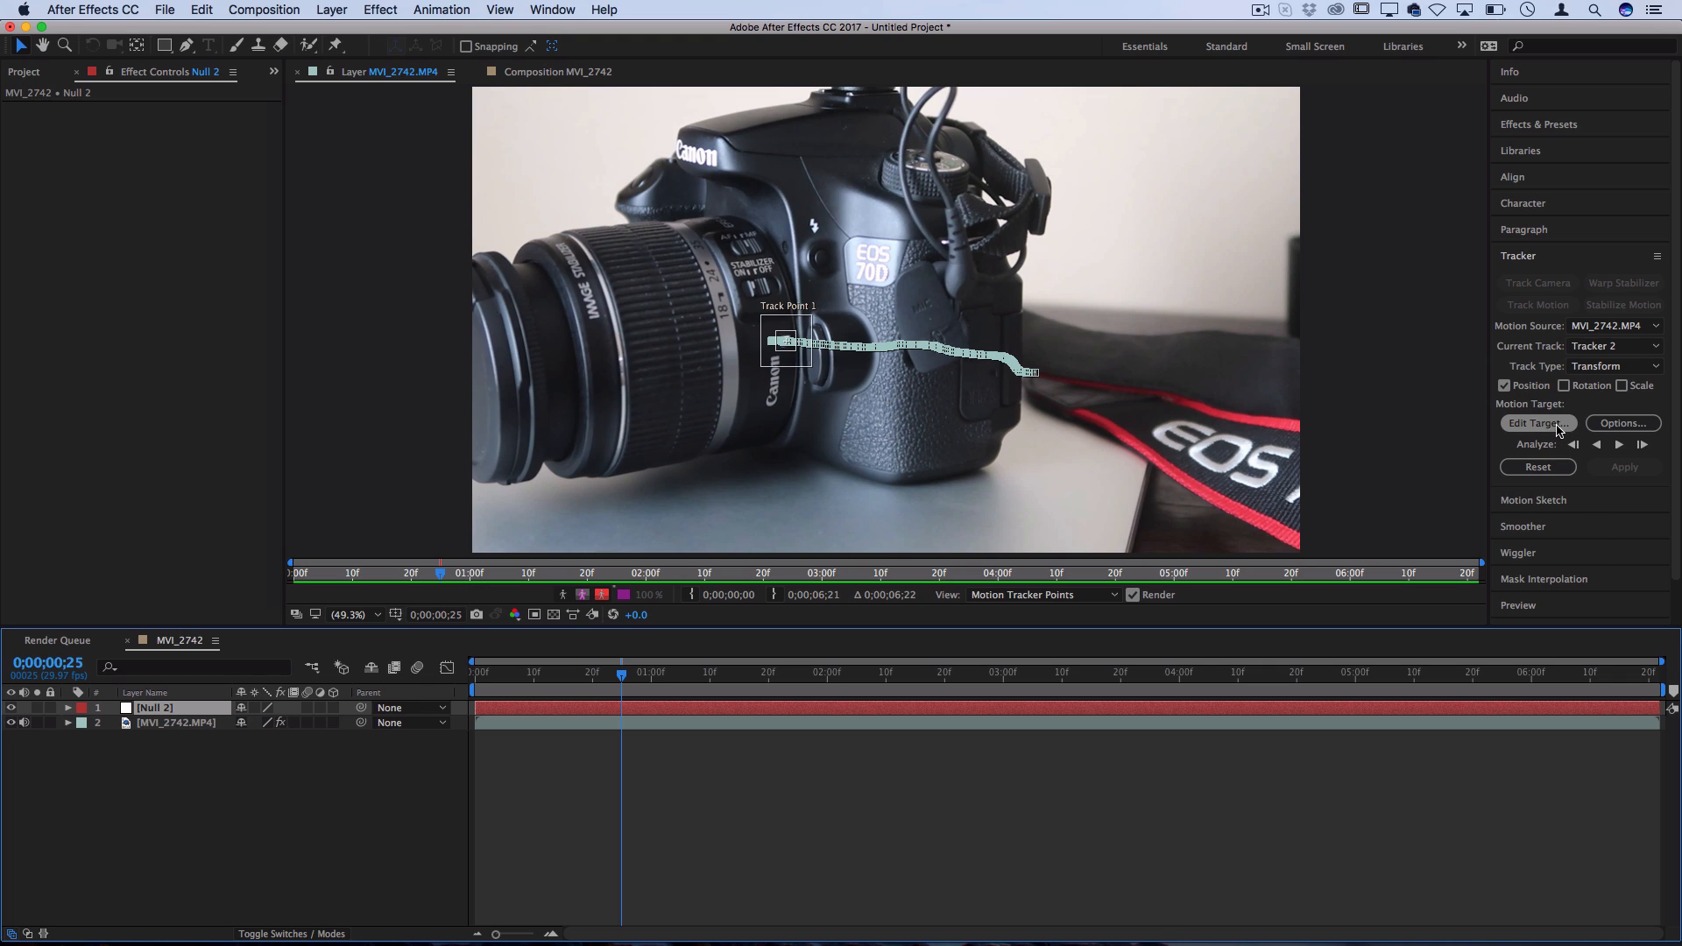
# Set Null 2 as the tracker's target and apply the tracked motion to it
pyautogui.click(1539, 423)
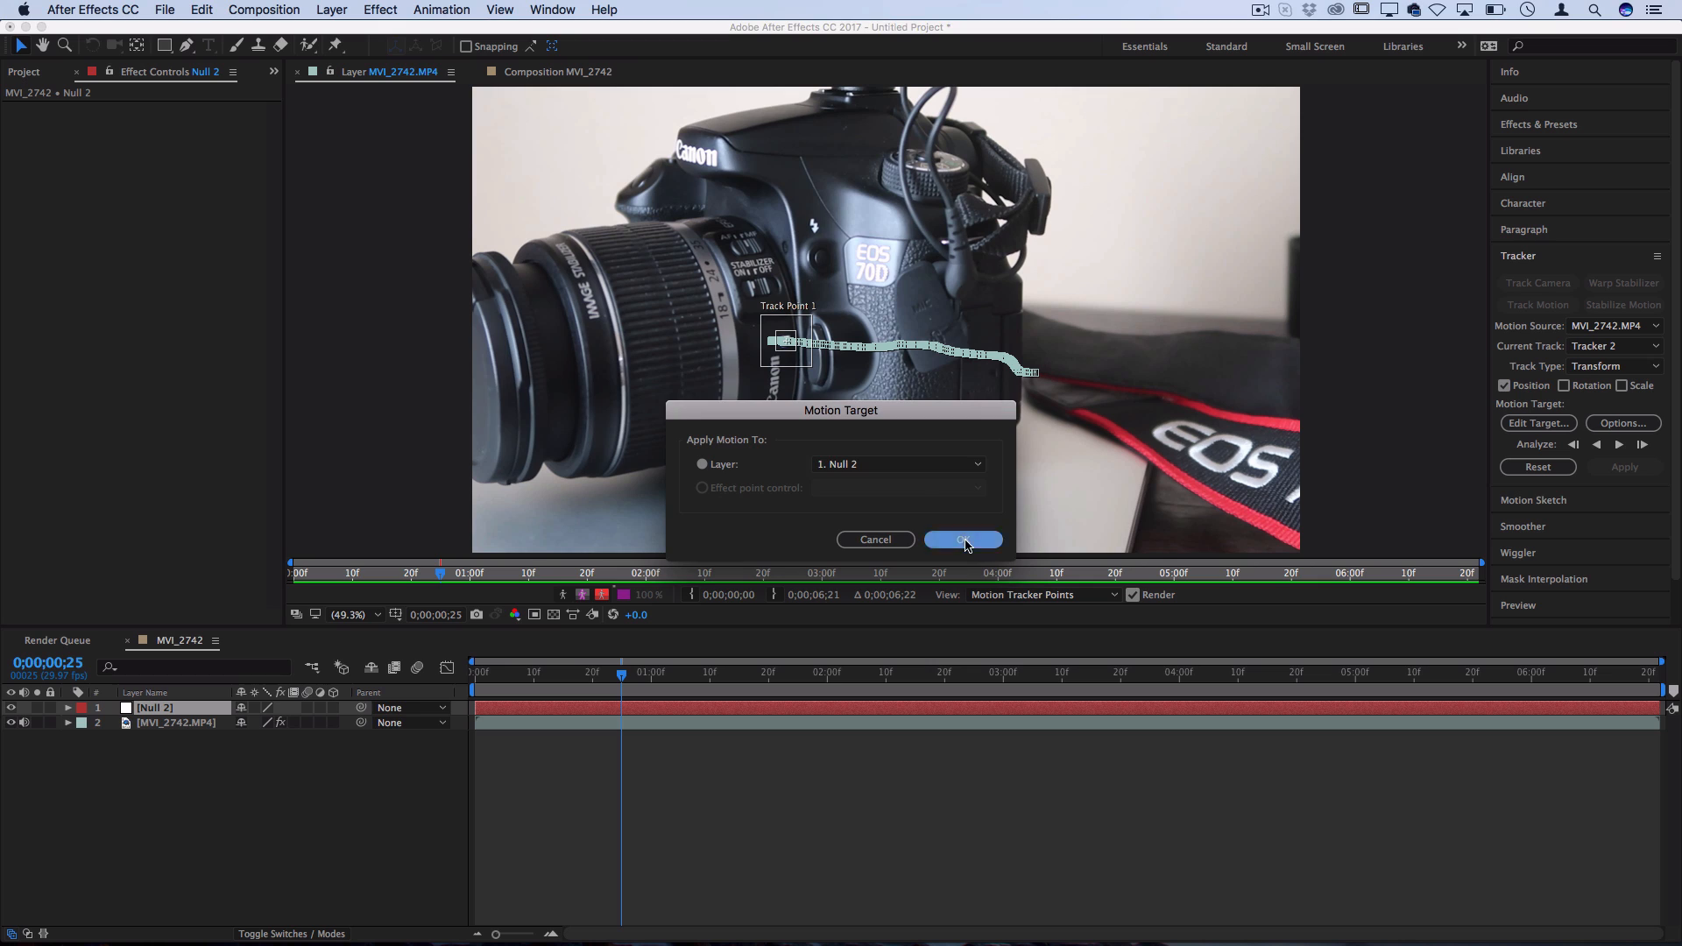
pyautogui.click(962, 540)
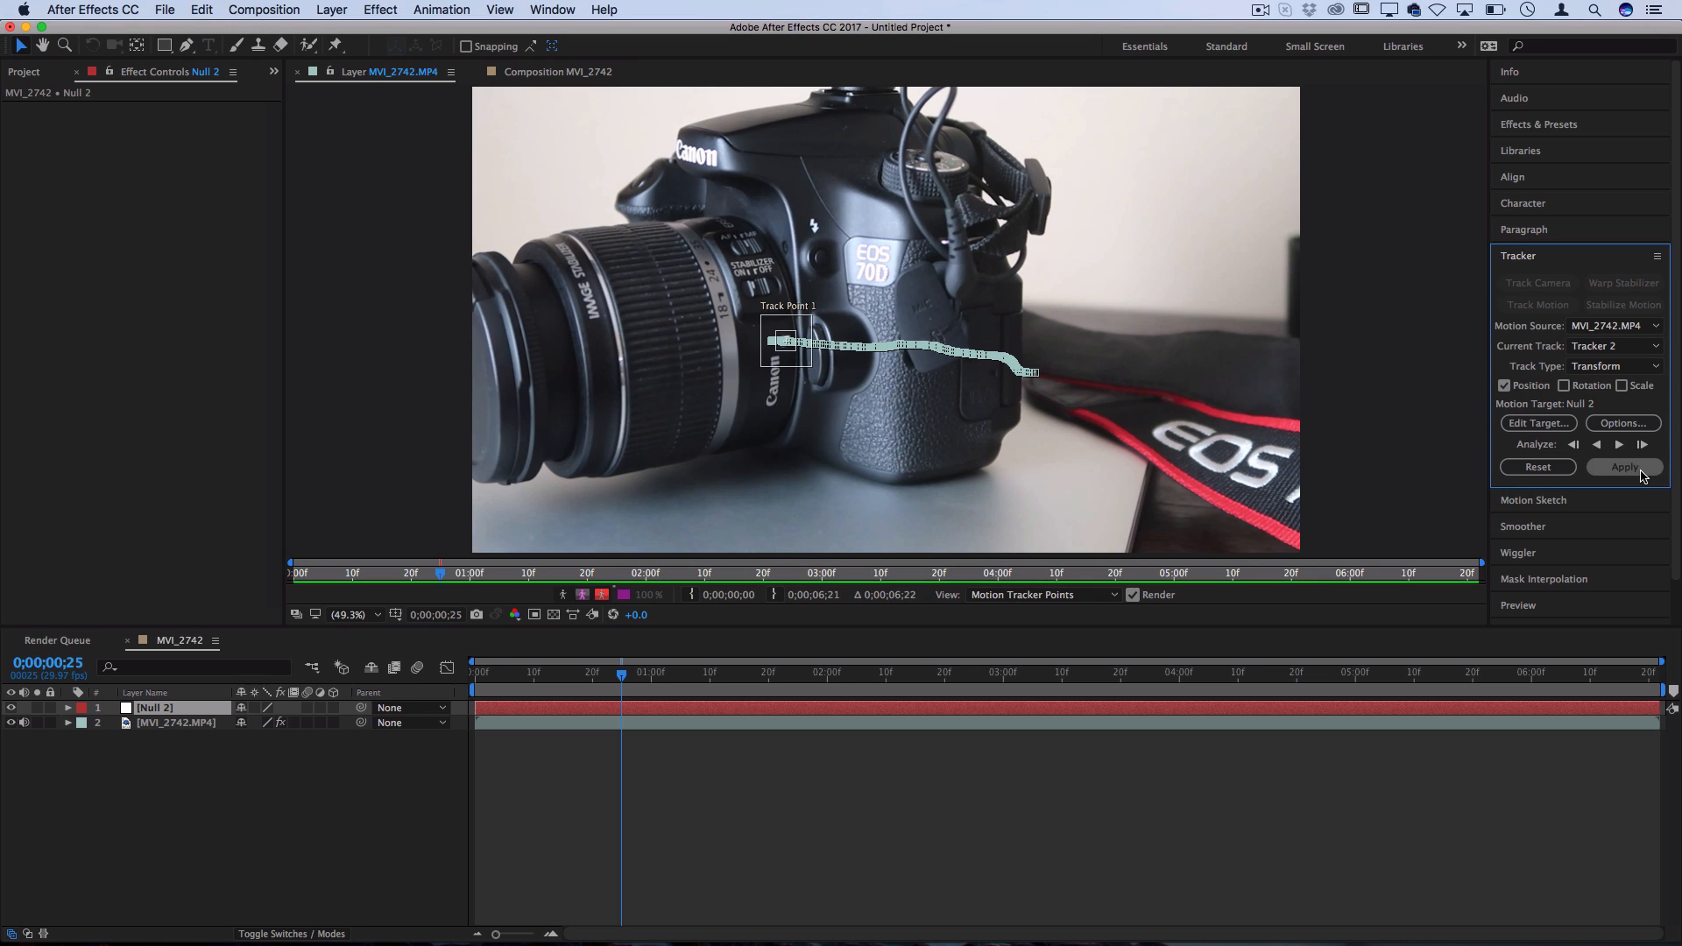
pyautogui.click(1625, 467)
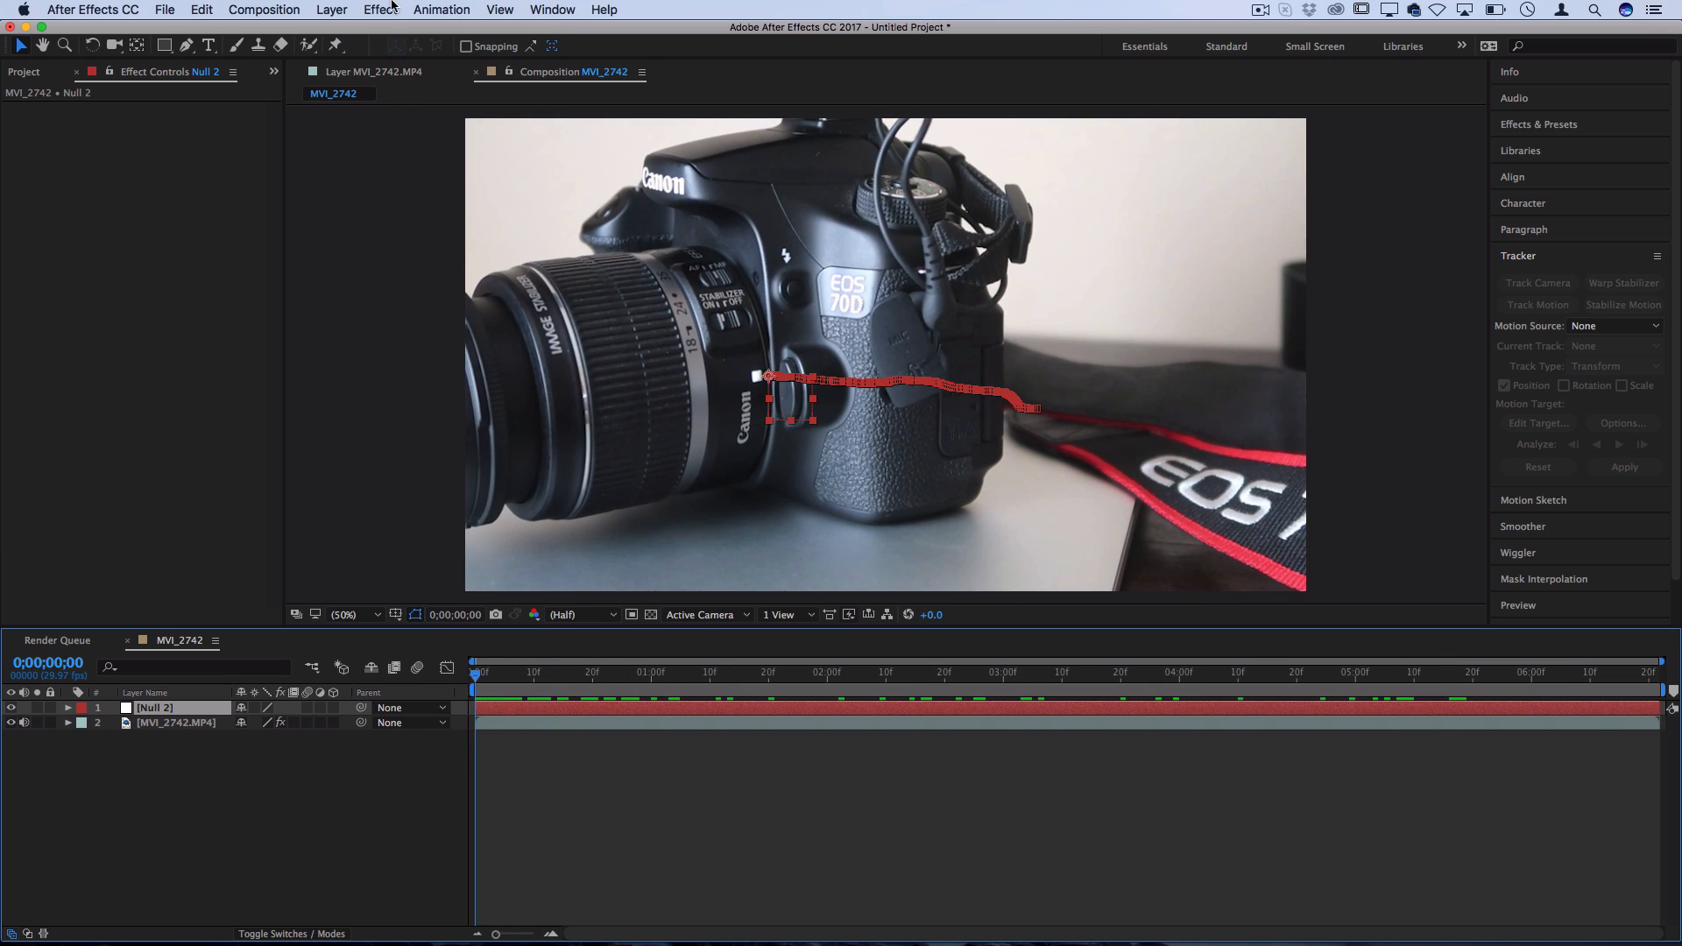
# Add a text layer reading '18 -55 mm Lens'
pyautogui.click(331, 10)
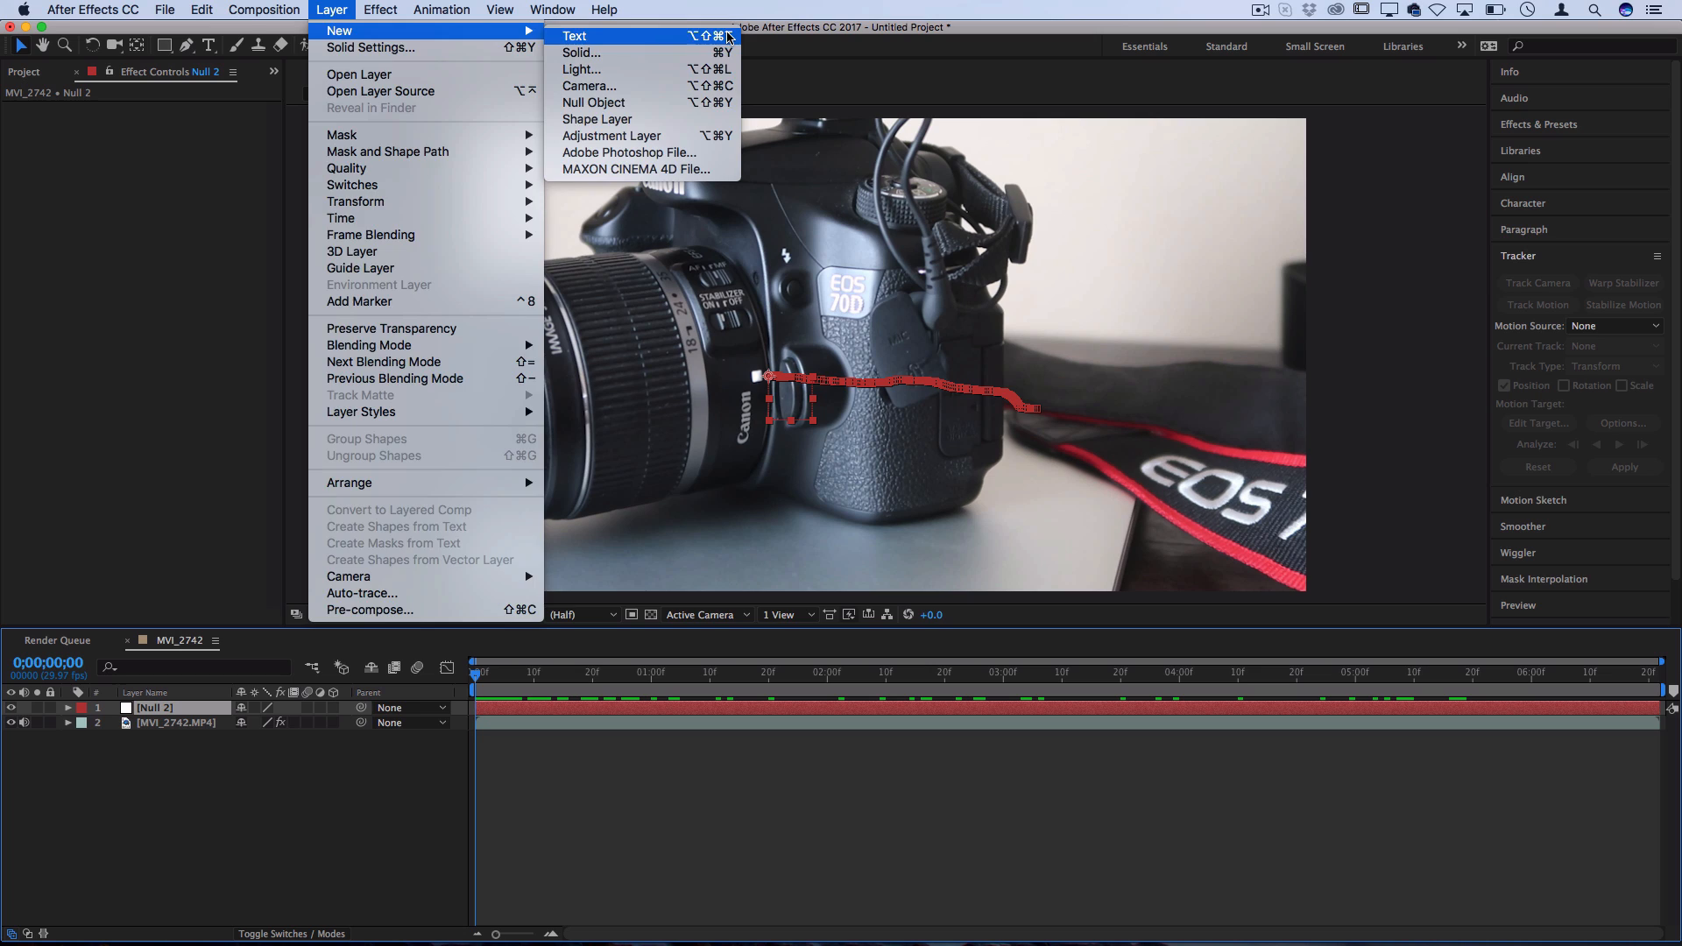
pyautogui.click(579, 35)
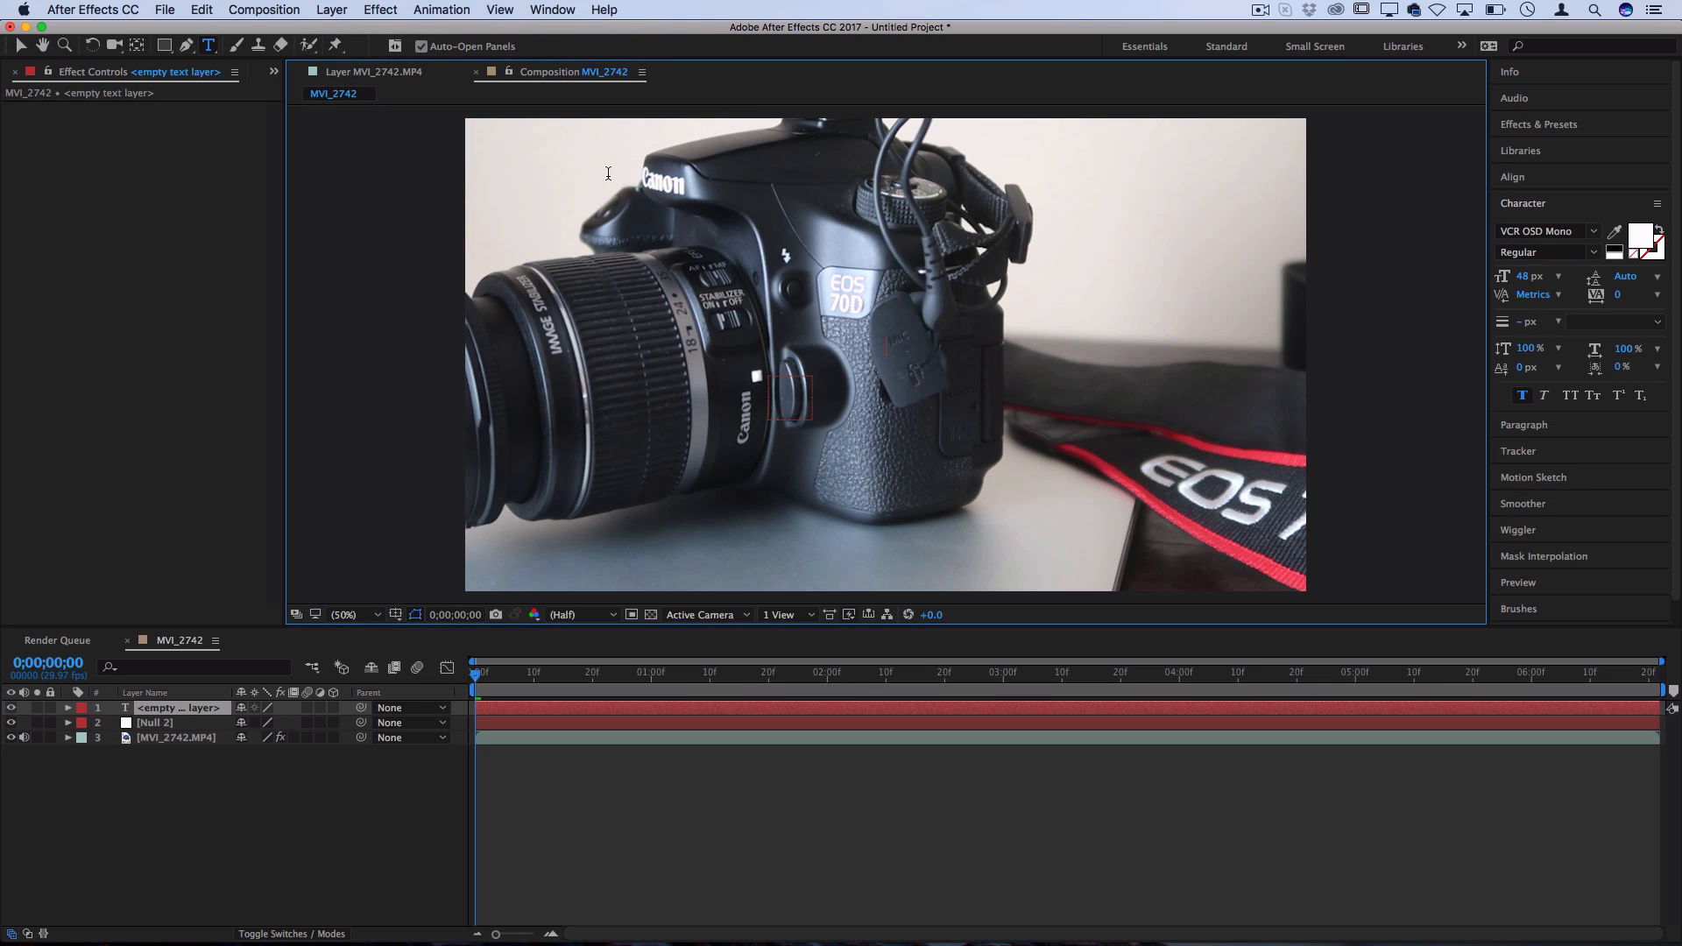
pyautogui.moveTo(492, 175)
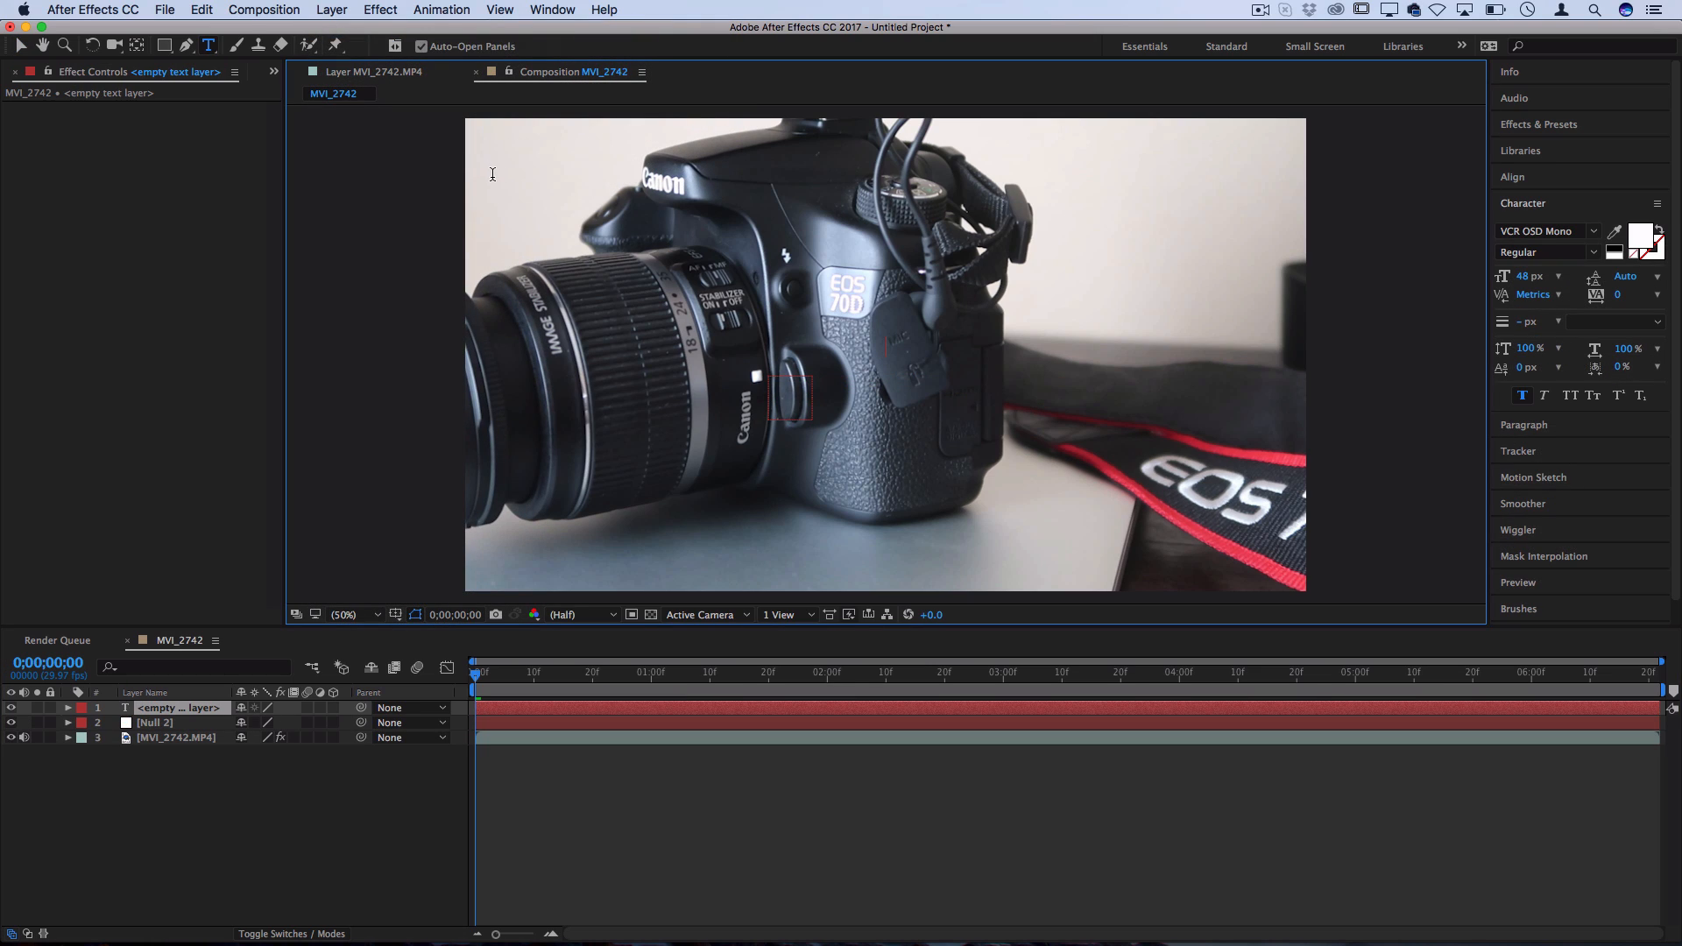
pyautogui.write('18 -')
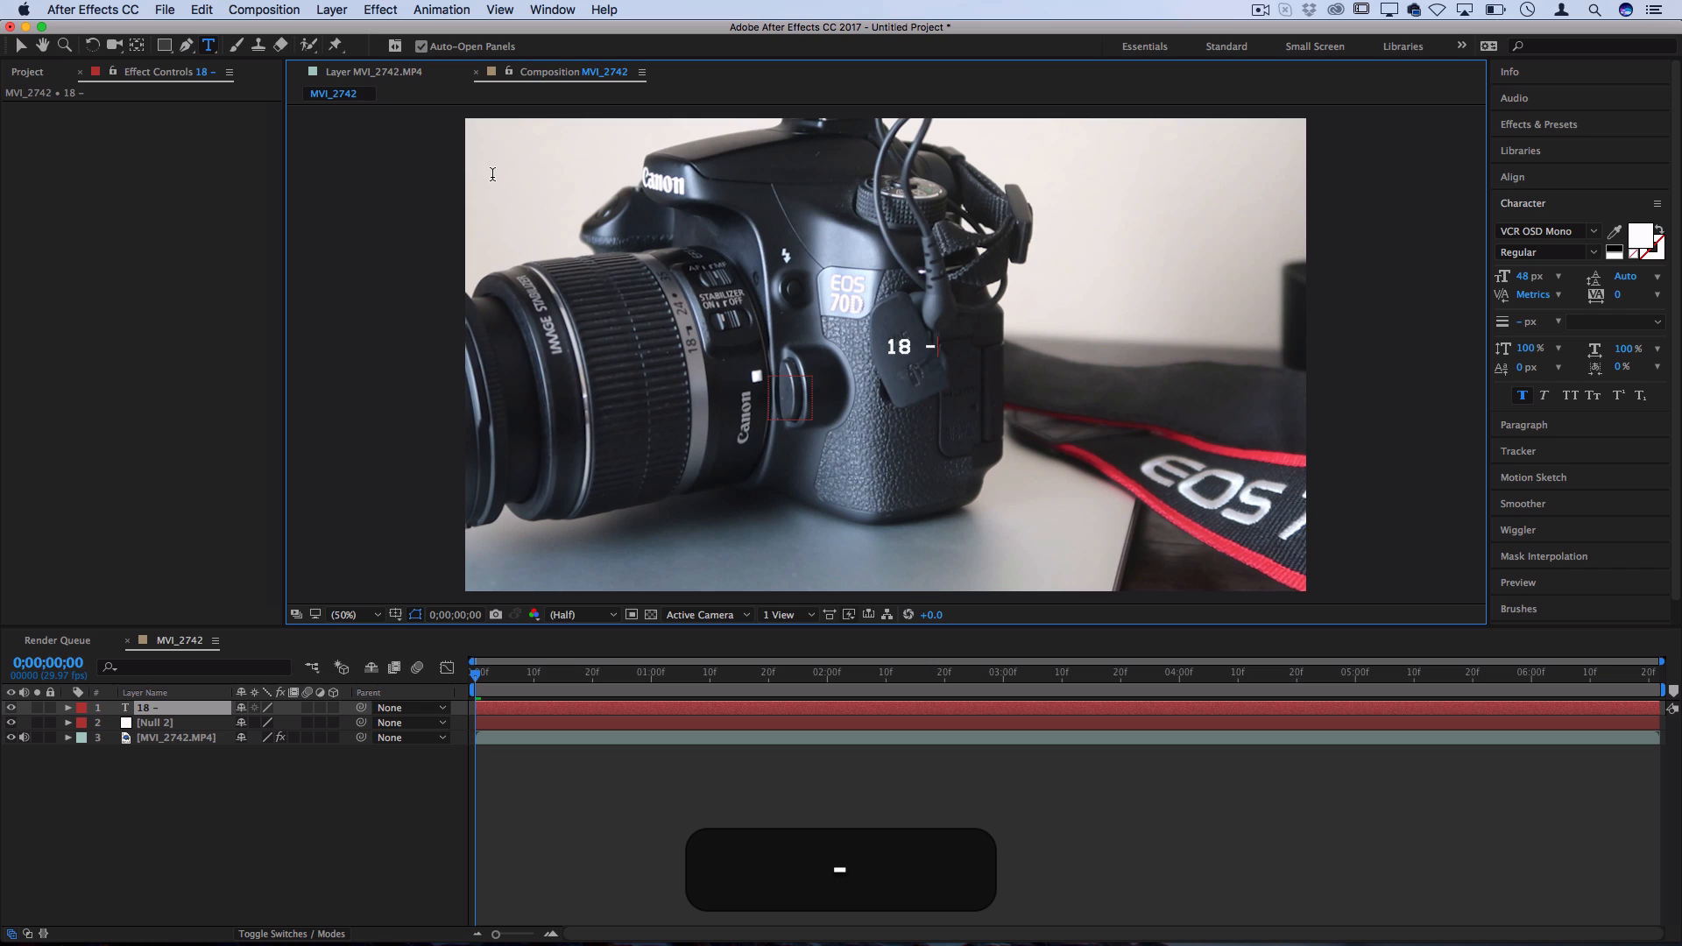
pyautogui.write('55 mm')
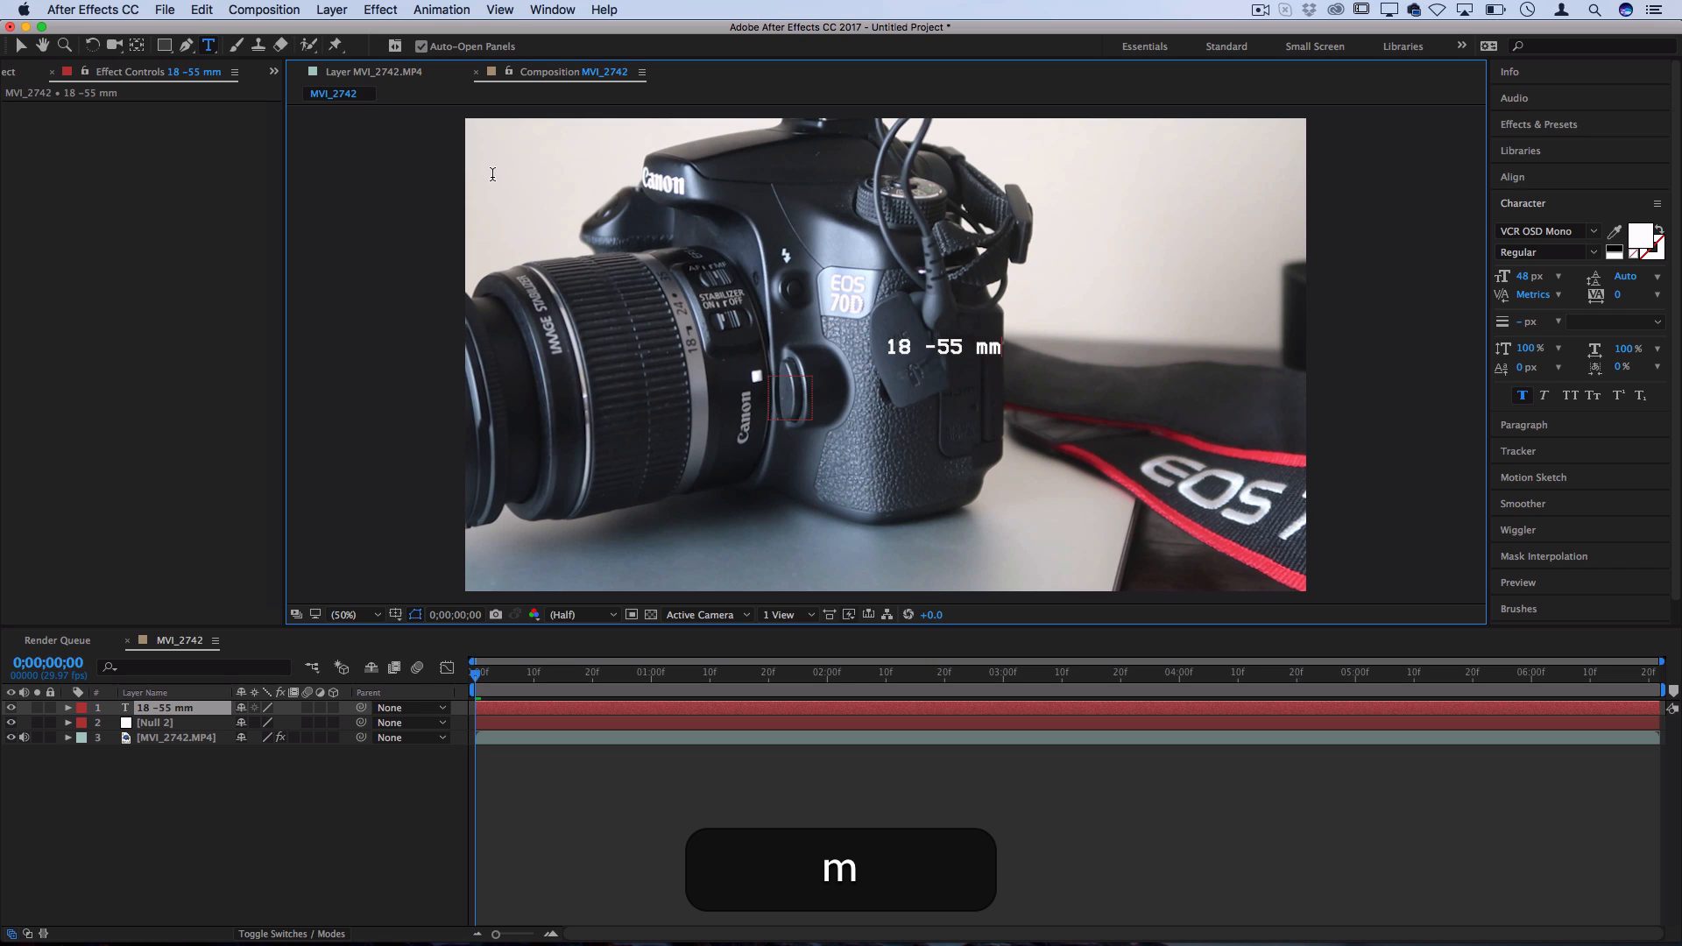
pyautogui.write('Lens')
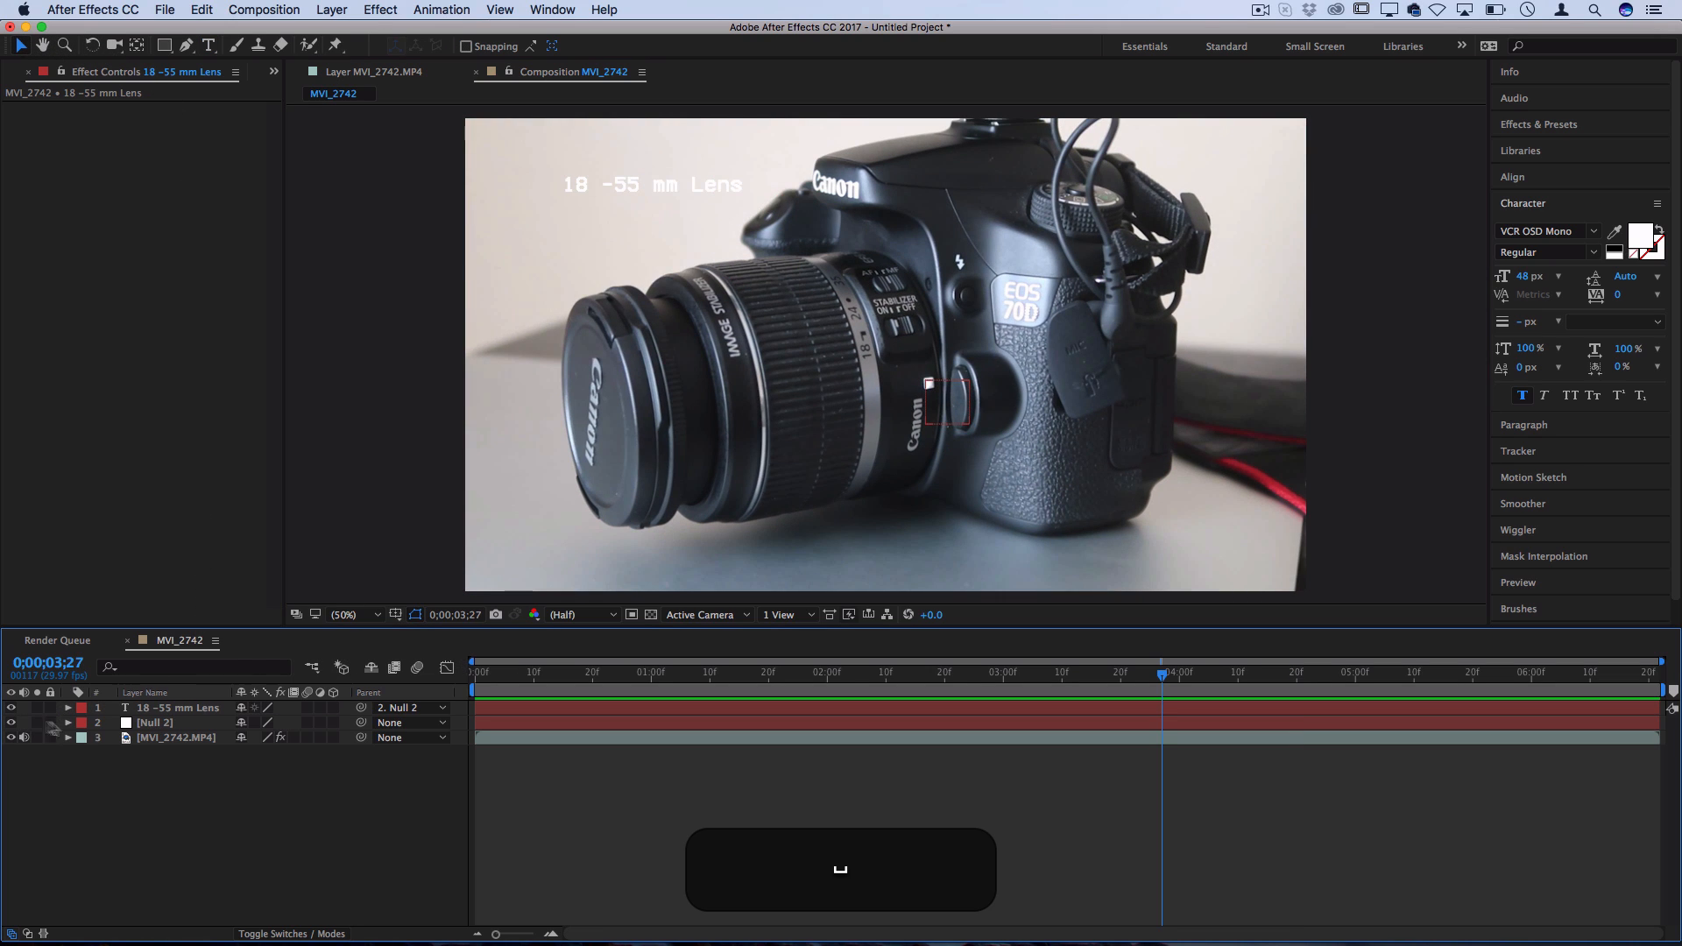
pyautogui.click(81, 723)
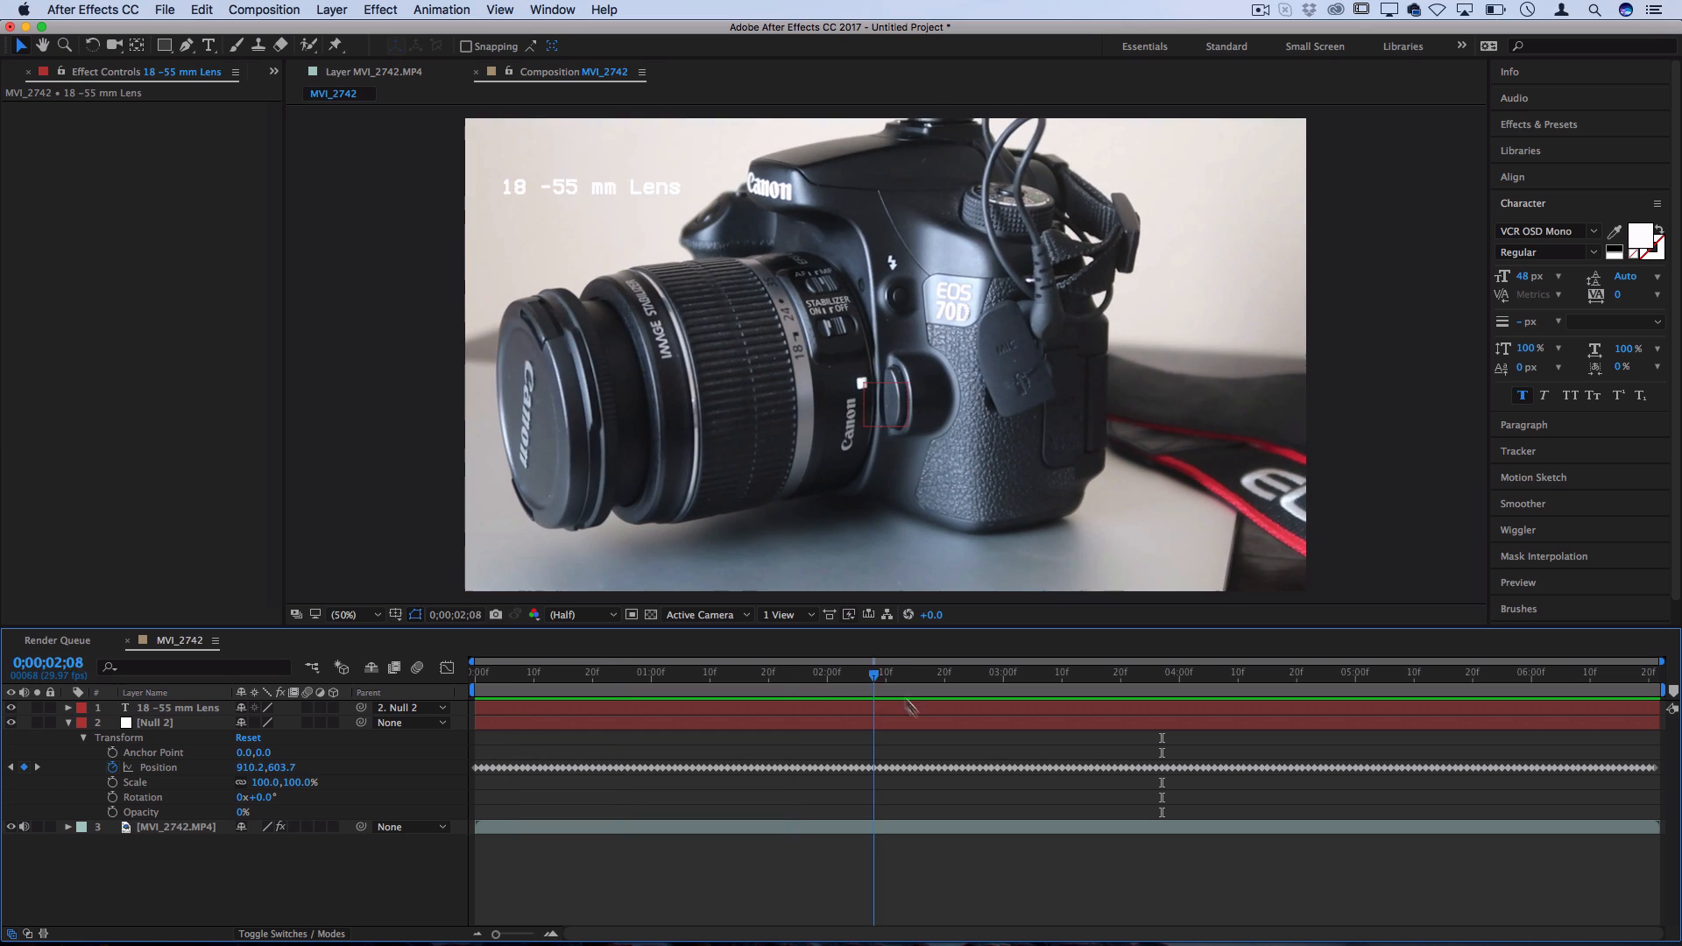
pyautogui.click(1108, 673)
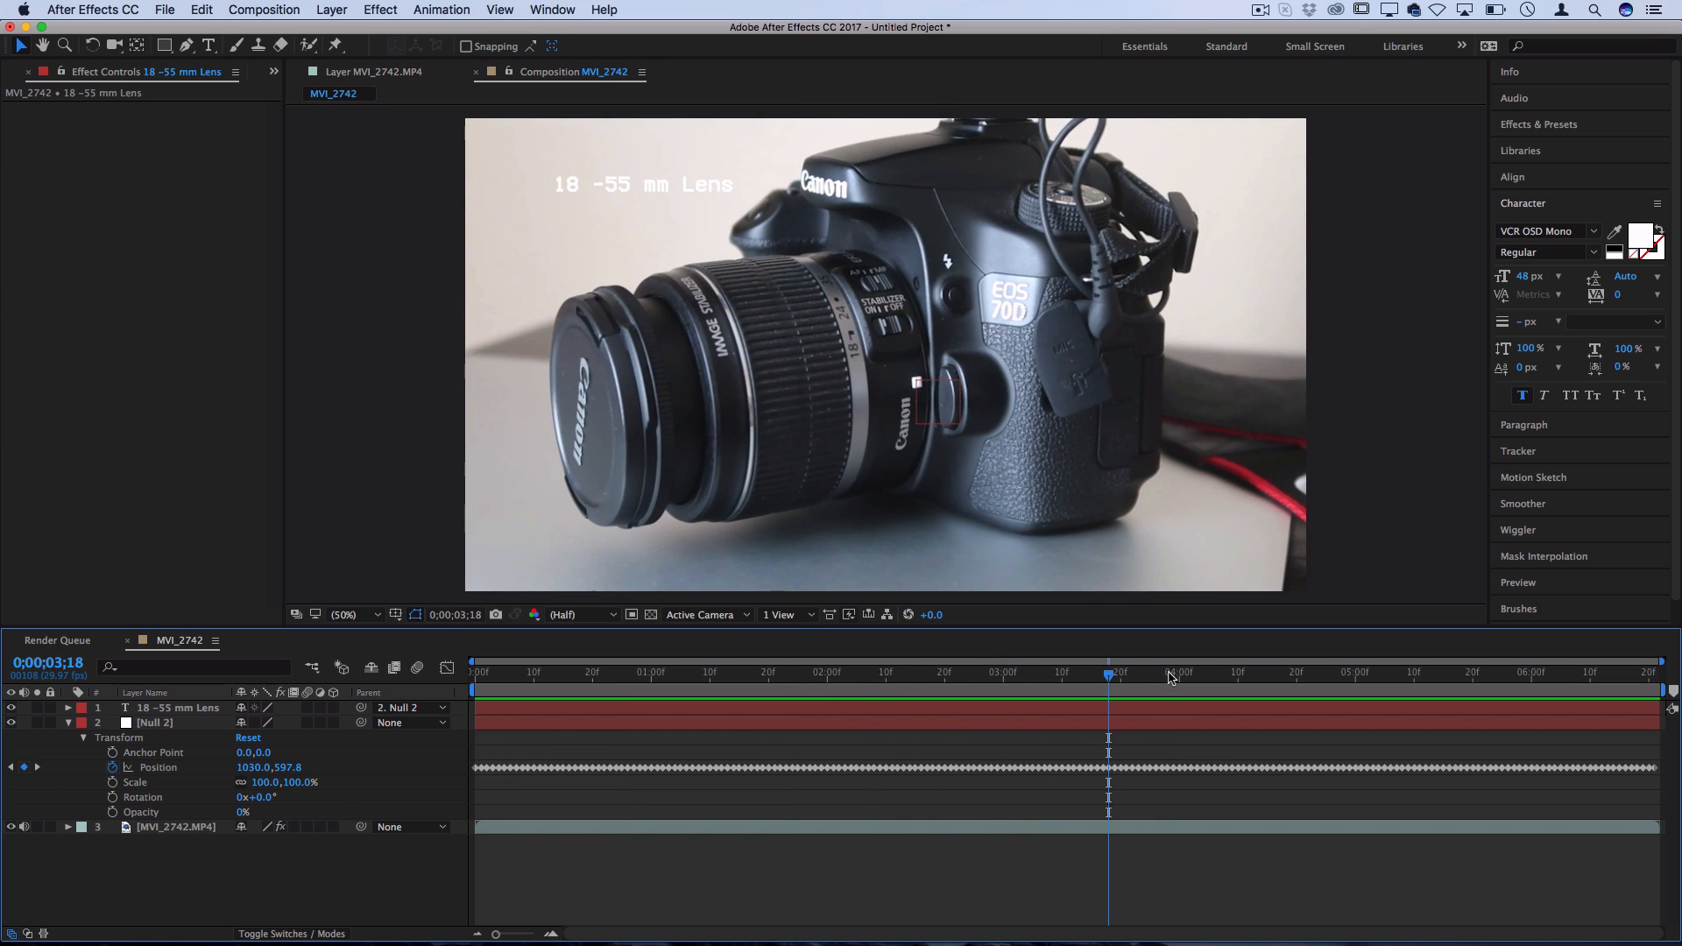
pyautogui.click(826, 696)
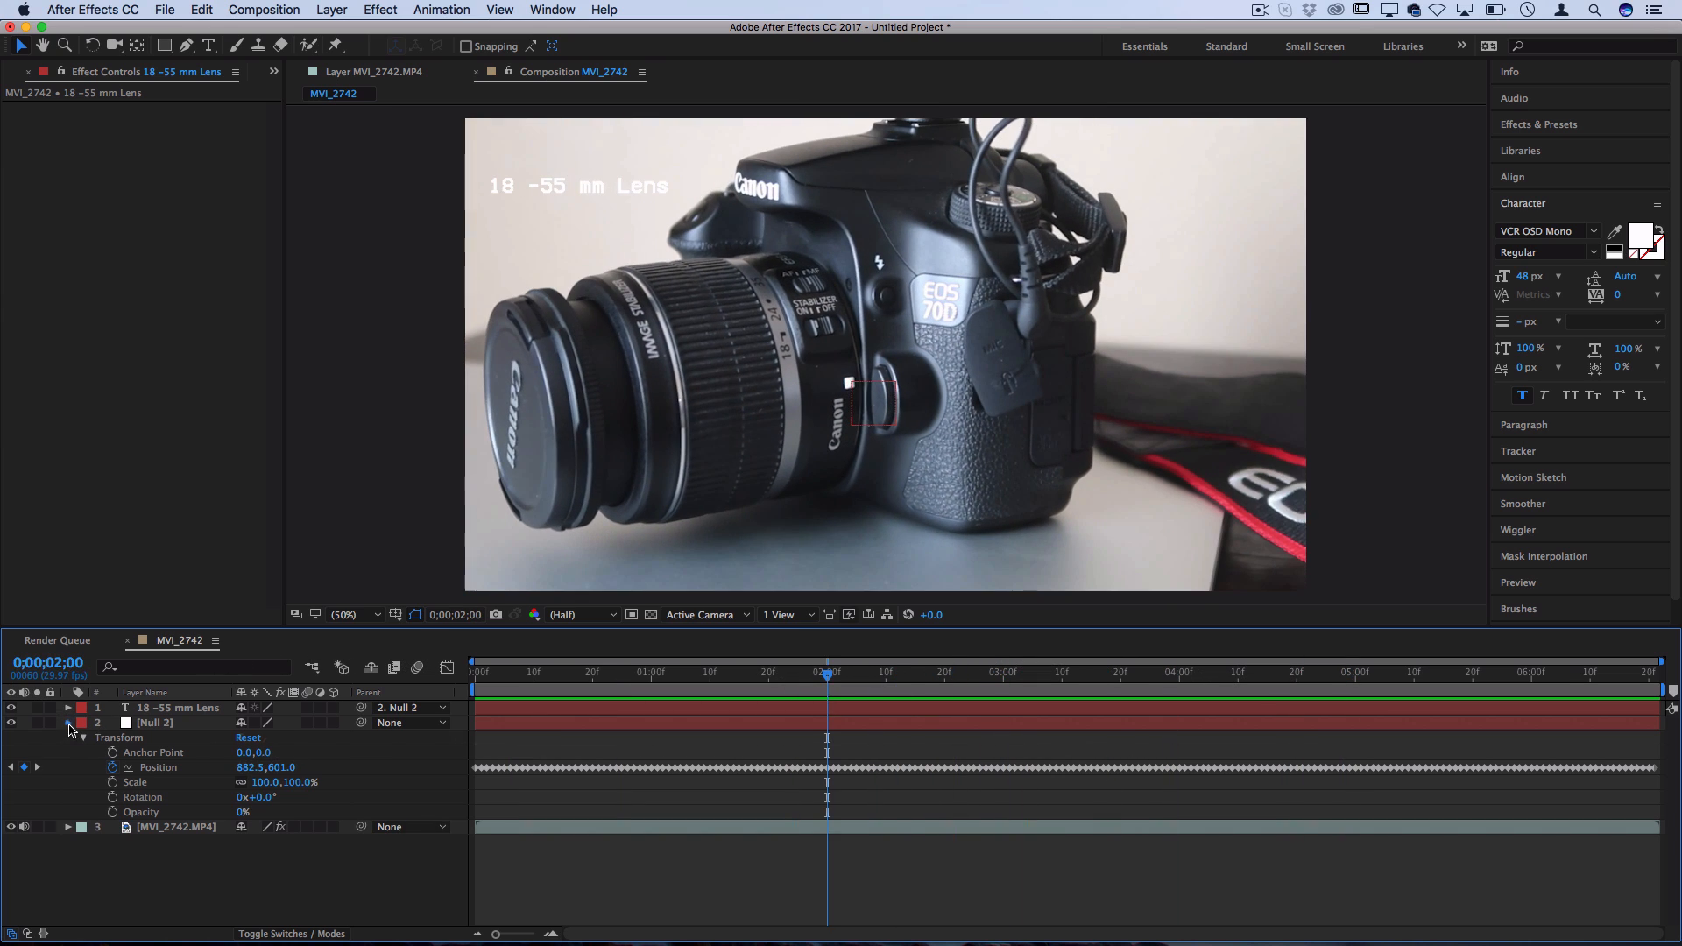
pyautogui.click(62, 723)
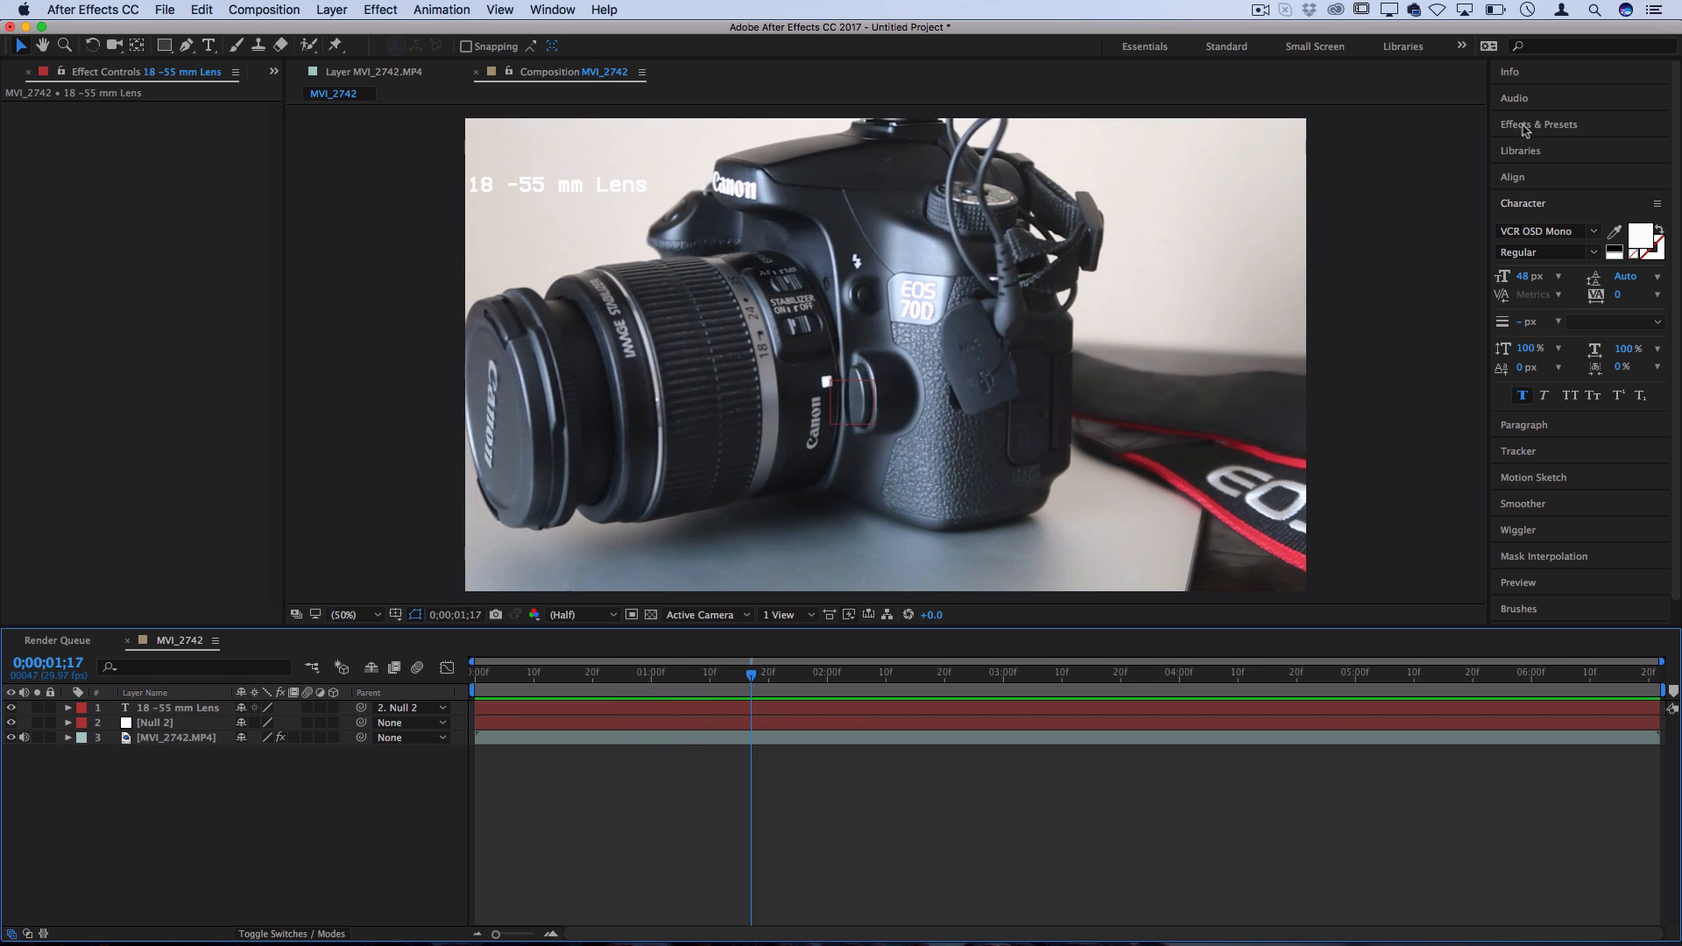
# Search the presets for 'type' and apply the Typewriter animate-in preset to the label
pyautogui.click(1539, 123)
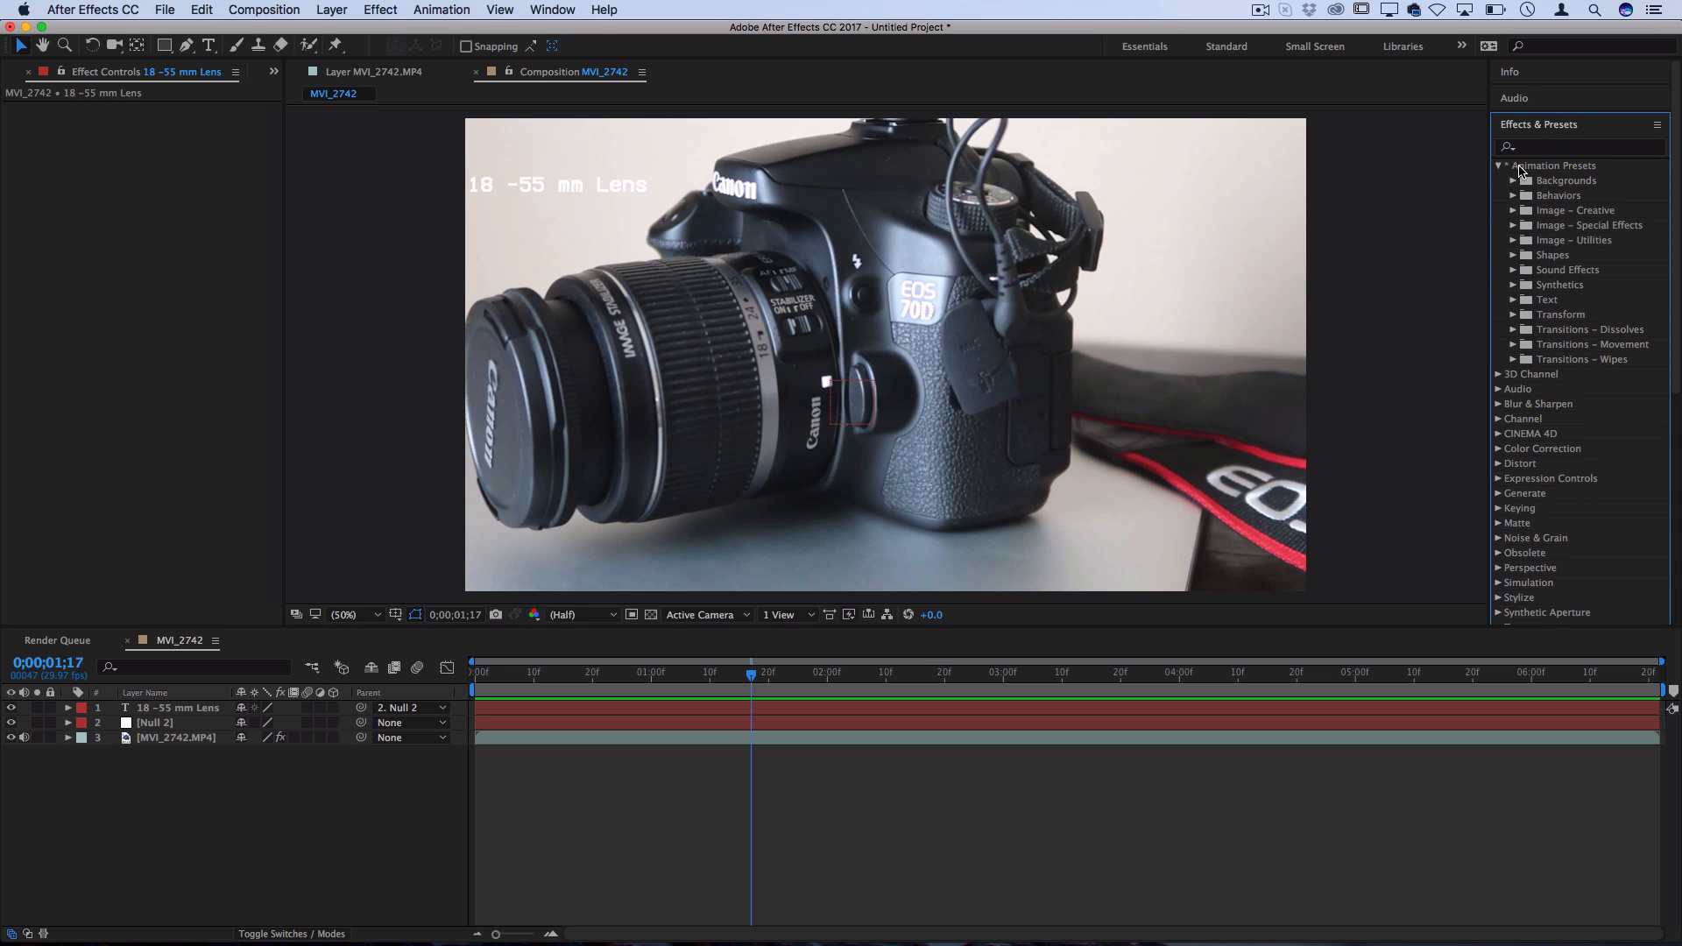
pyautogui.write('type')
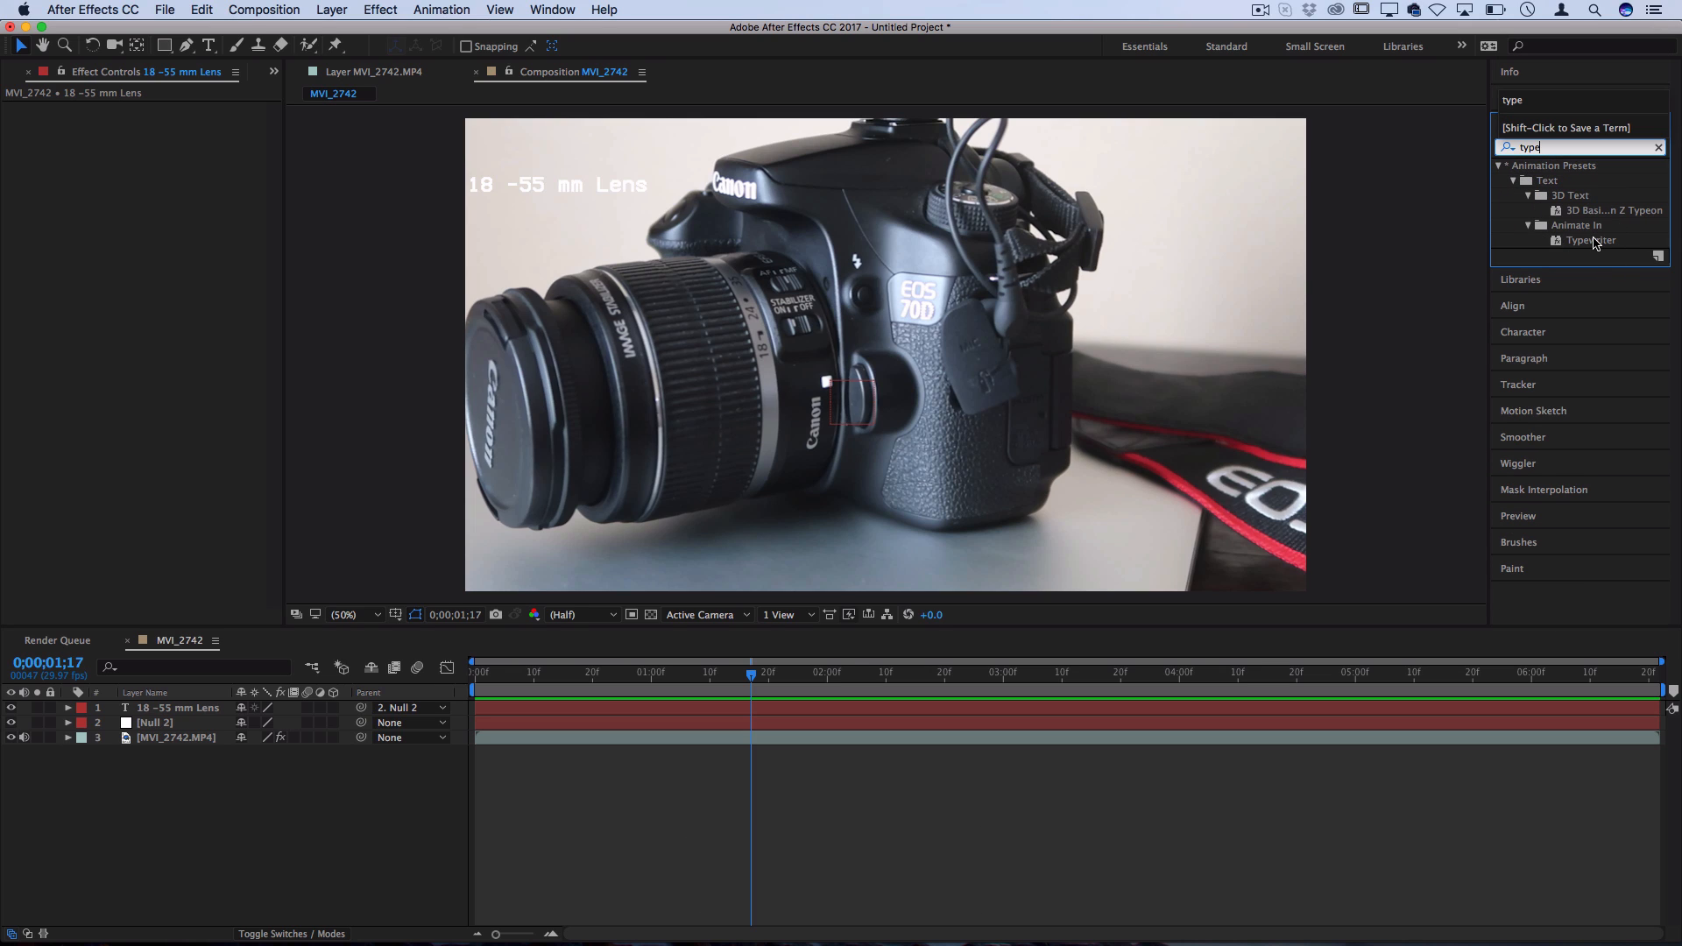
pyautogui.click(1591, 240)
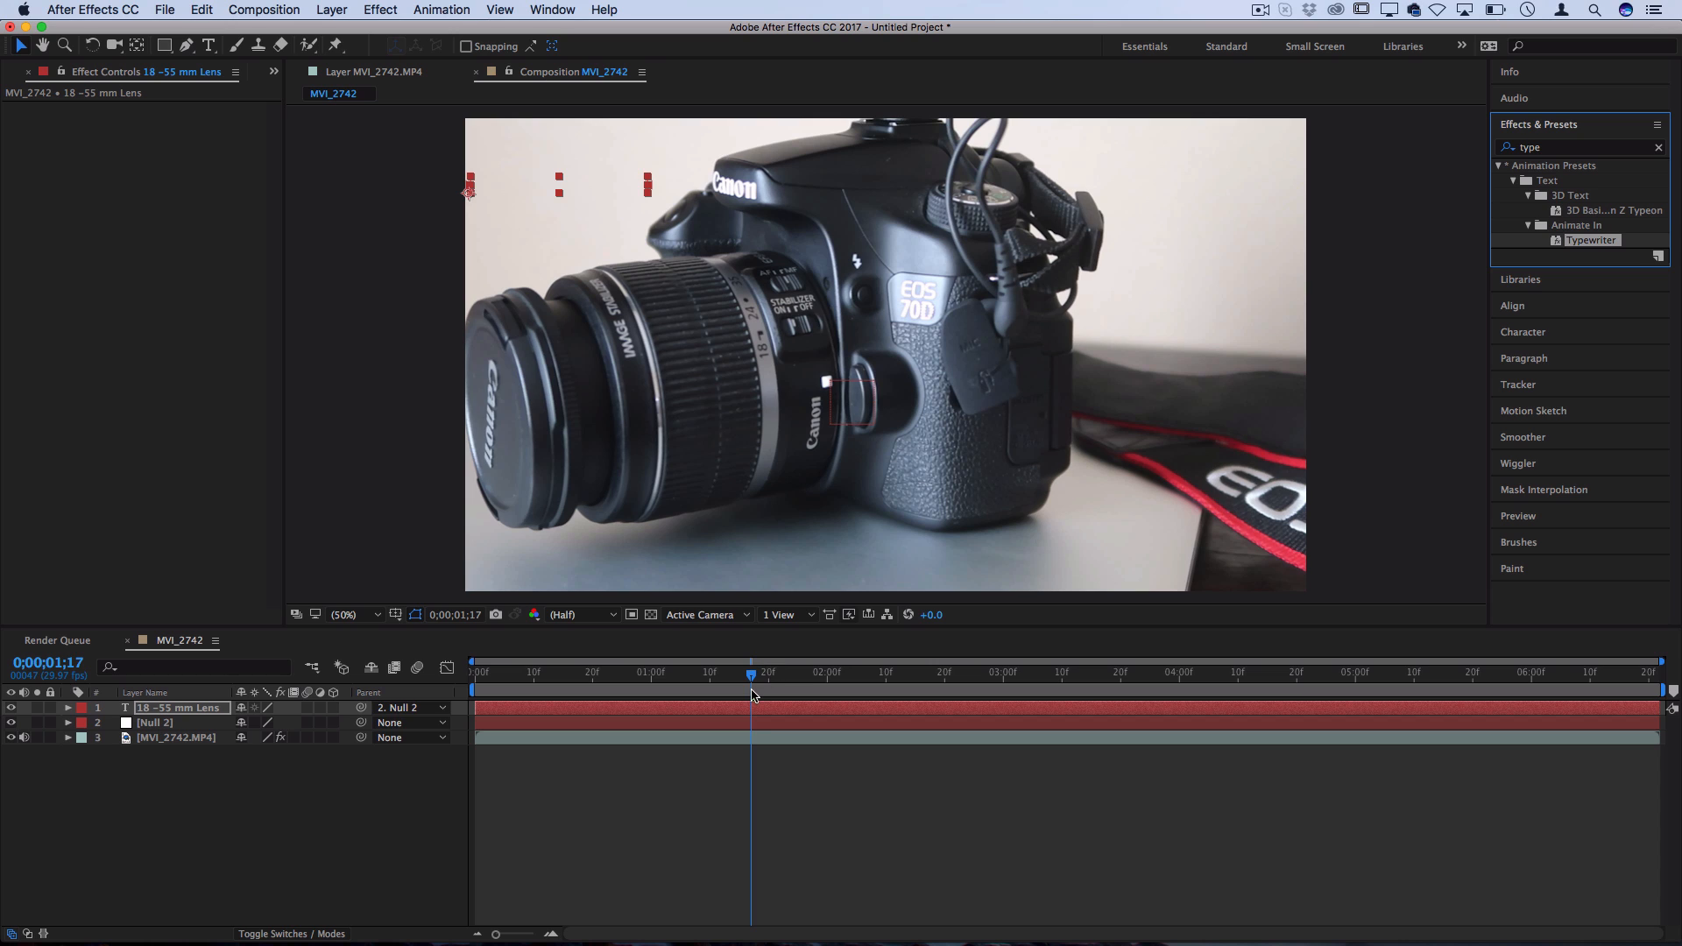
pyautogui.moveTo(736, 679)
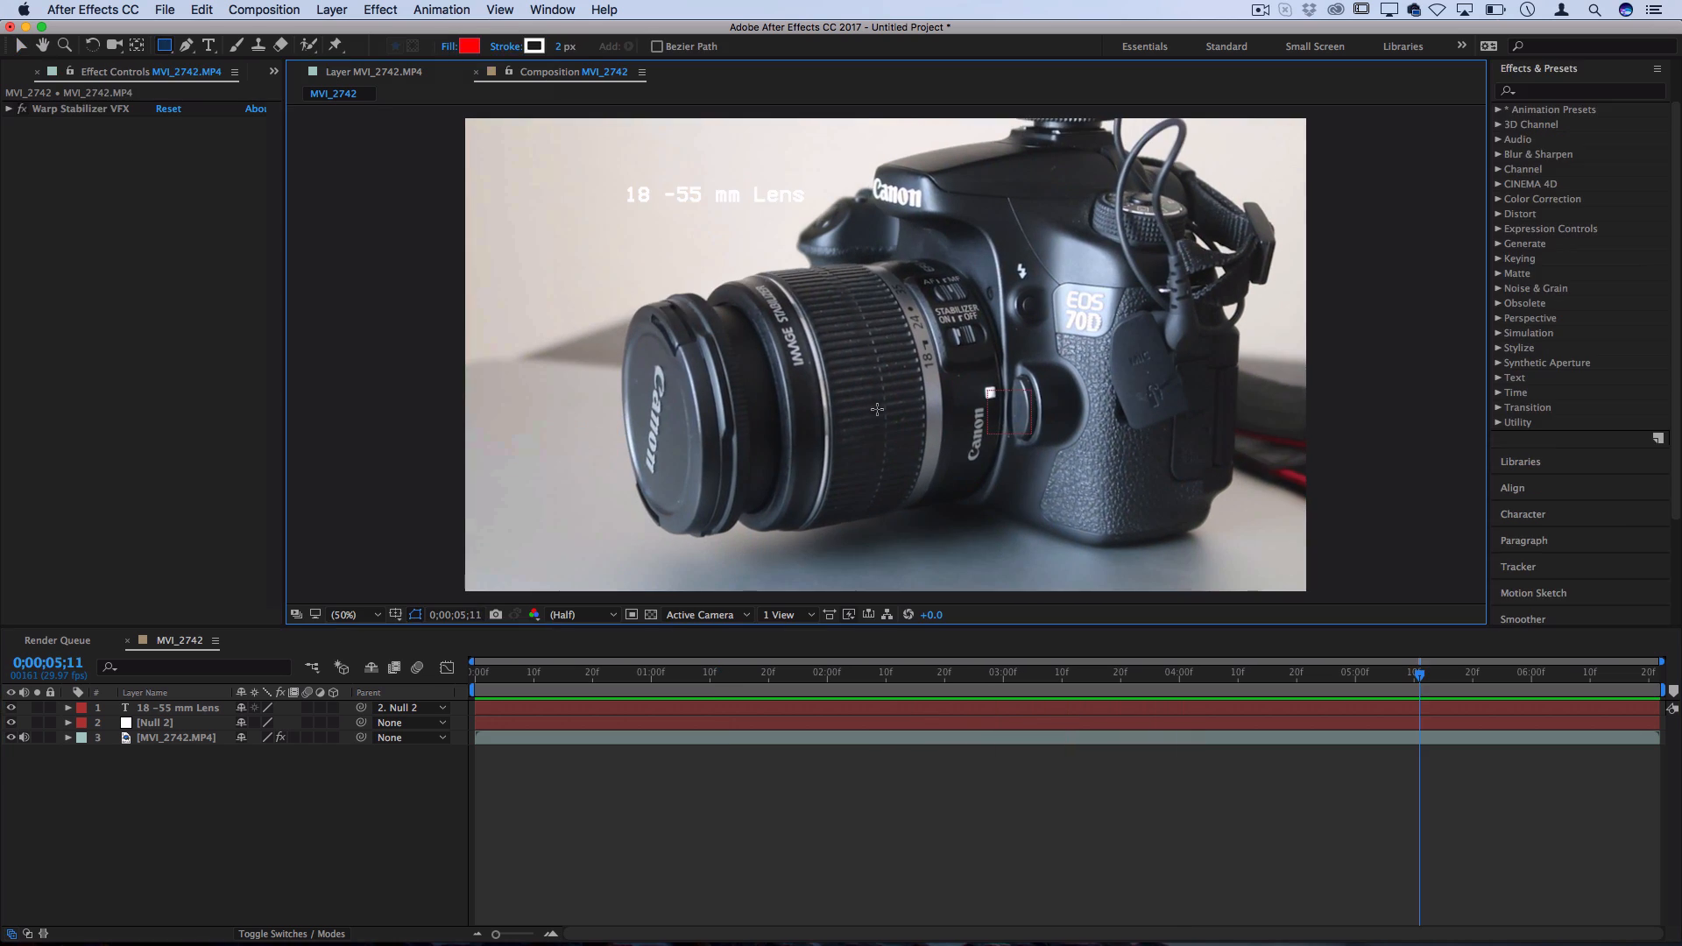
pyautogui.moveTo(839, 320)
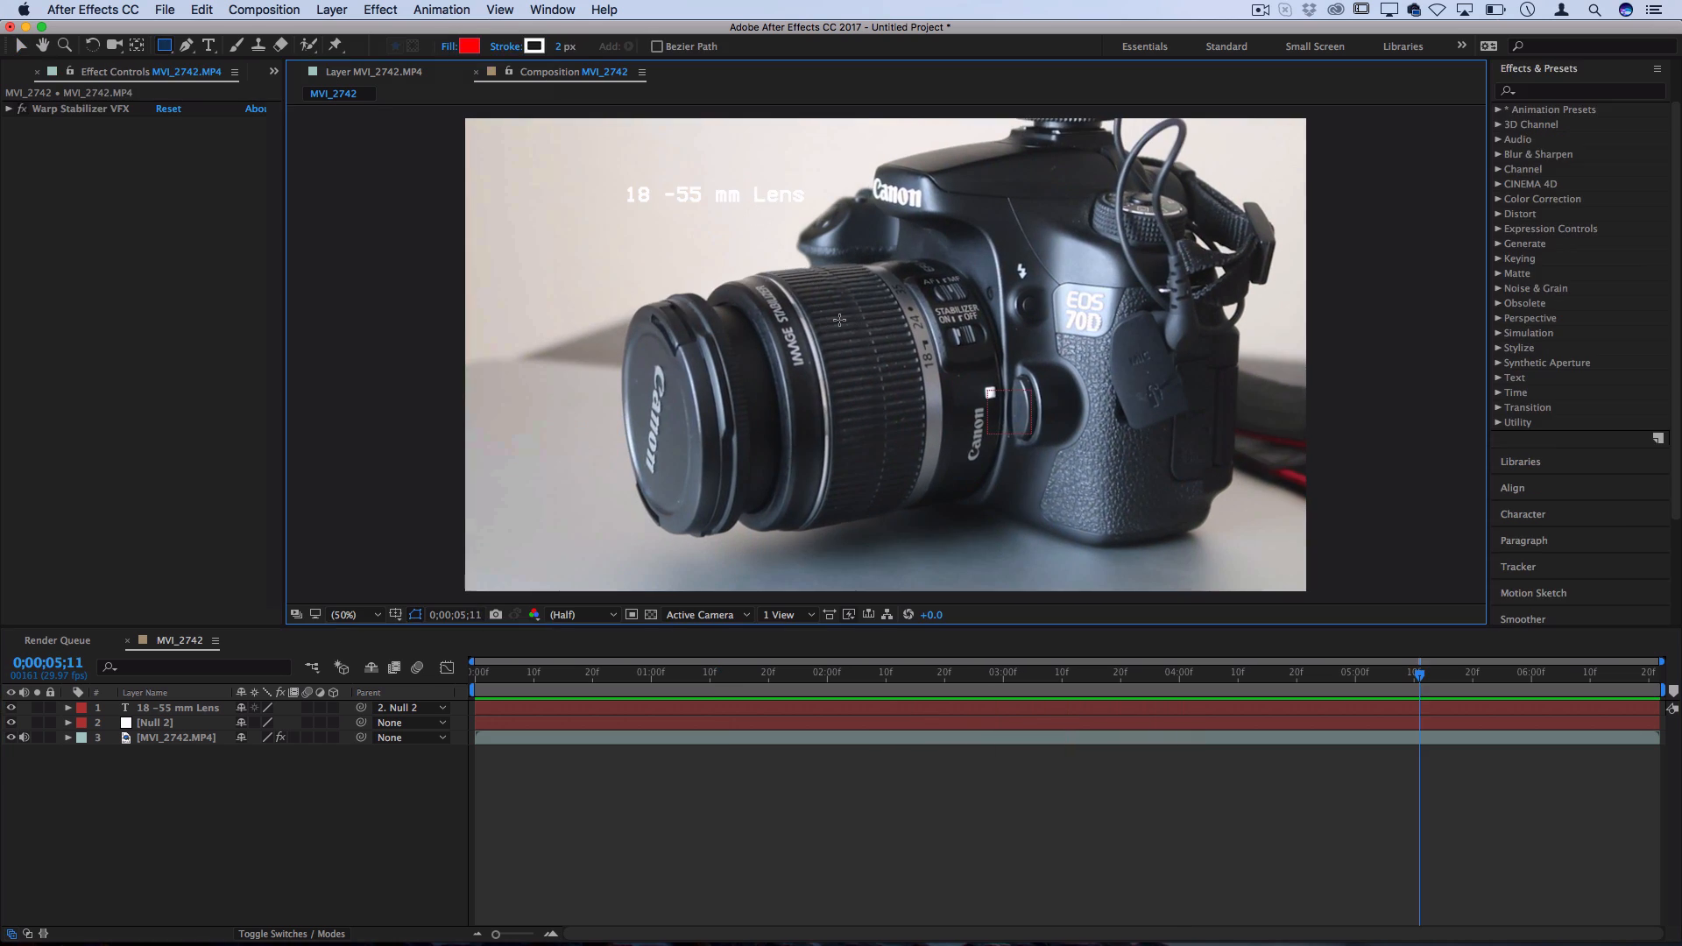
# Draw a thin rectangle pointer line and adjust its transform so it angles from lens to label
pyautogui.click(331, 10)
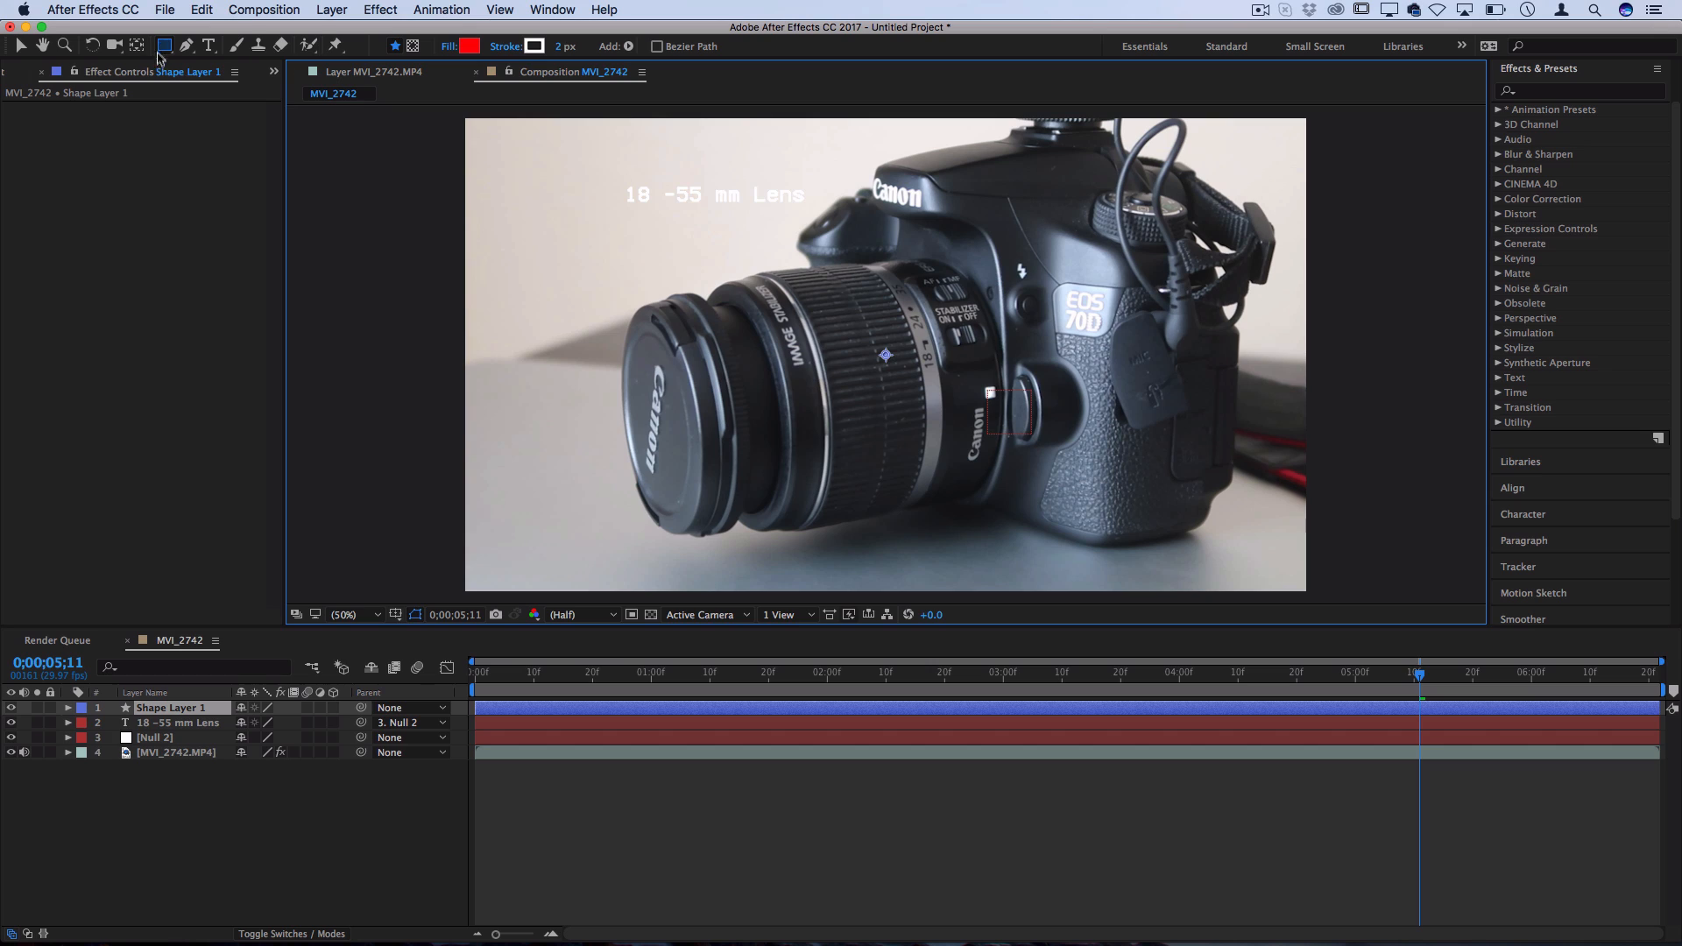
pyautogui.click(68, 707)
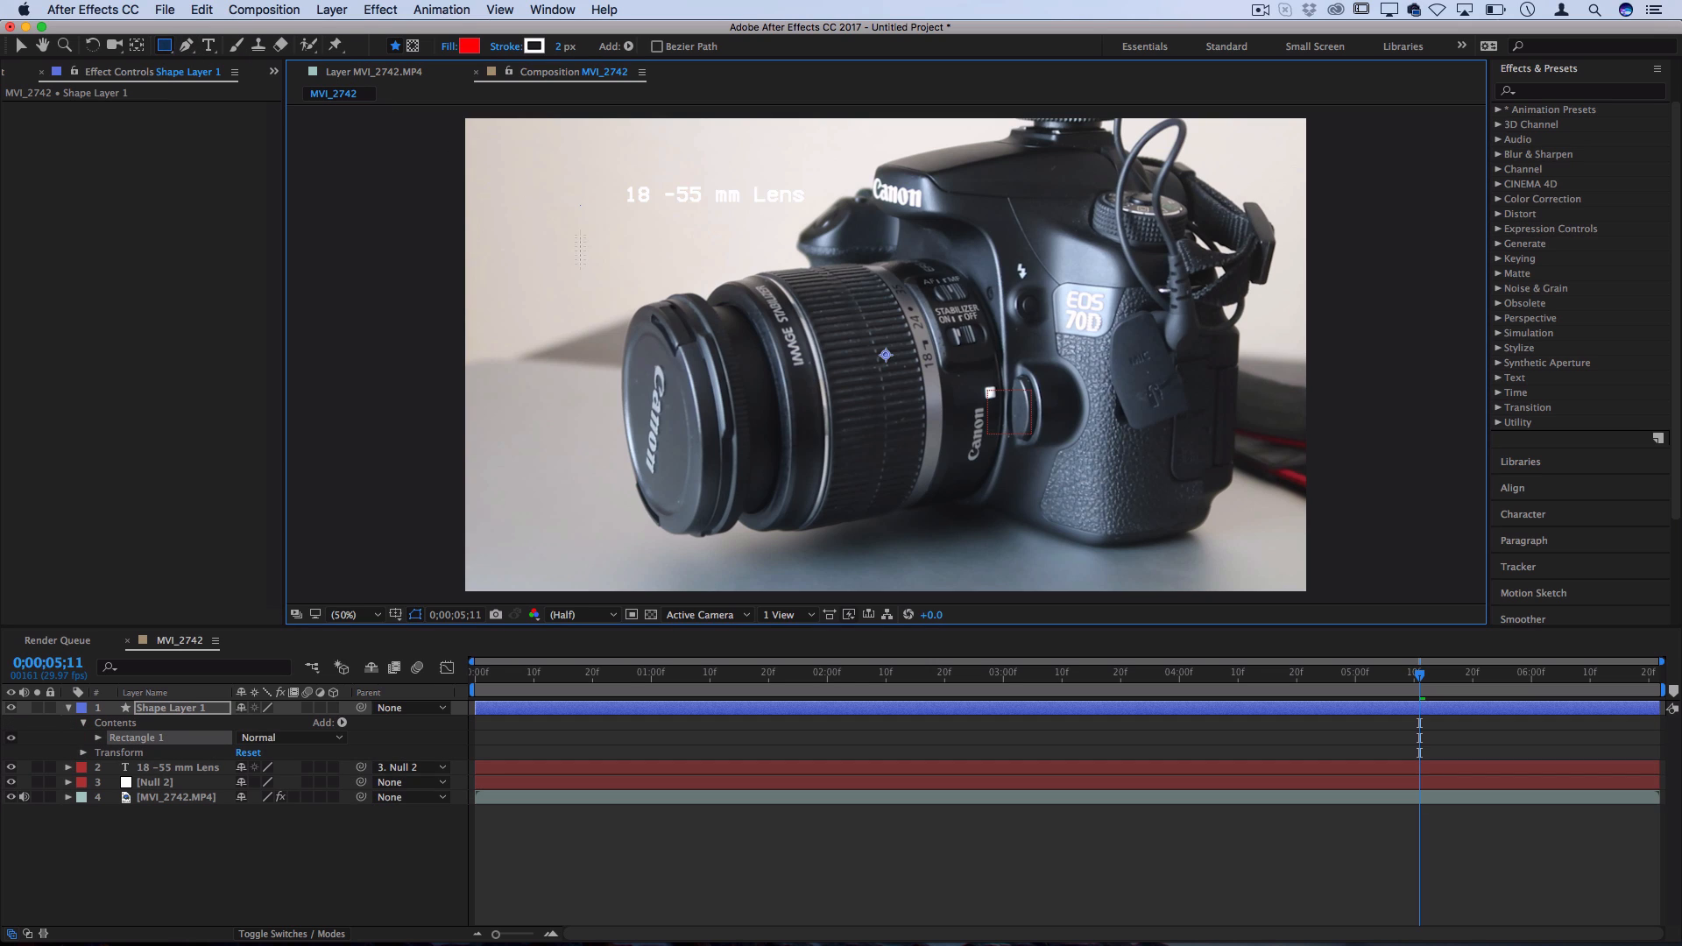
pyautogui.click(84, 752)
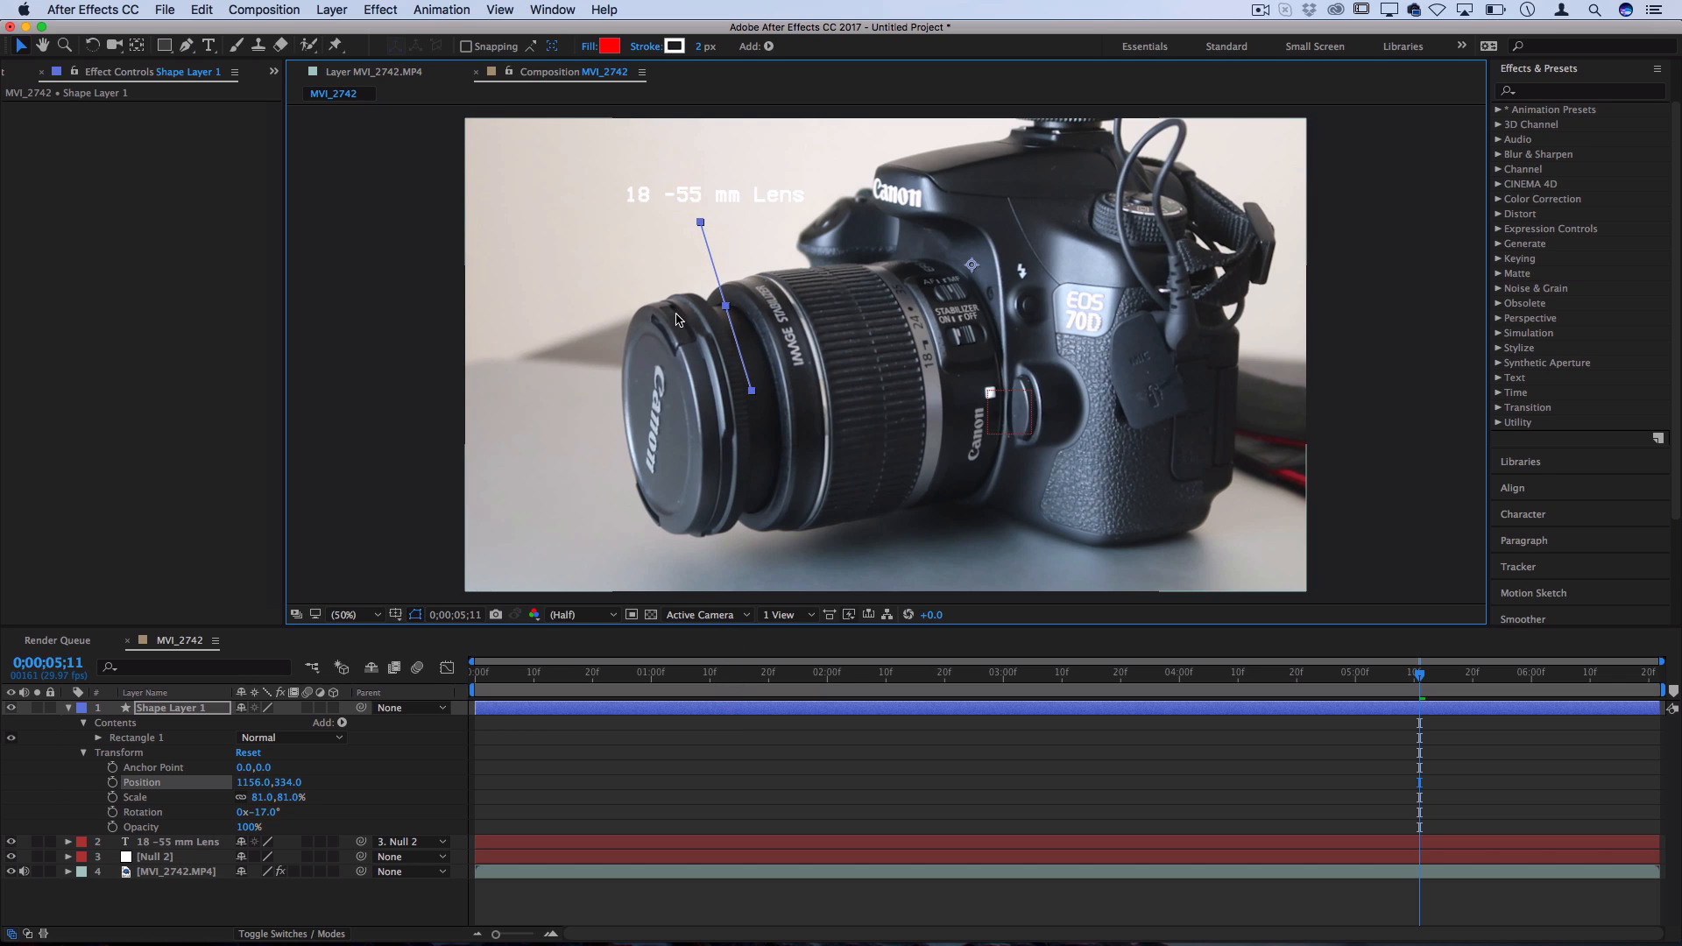
pyautogui.moveTo(415, 761)
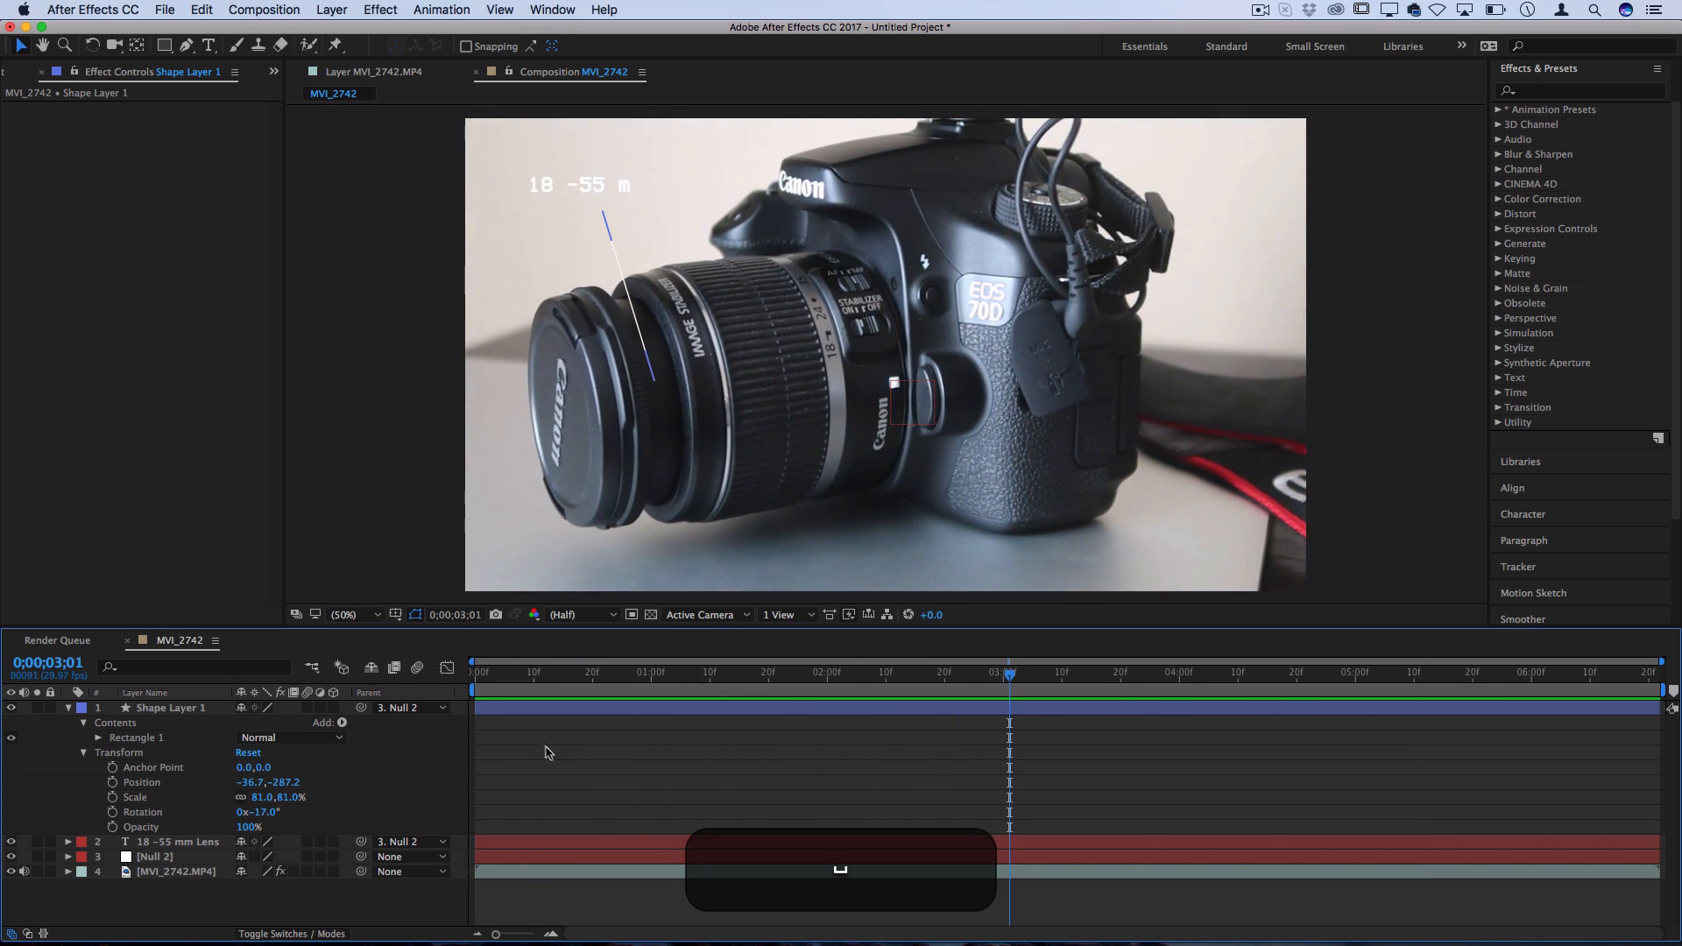
pyautogui.click(172, 707)
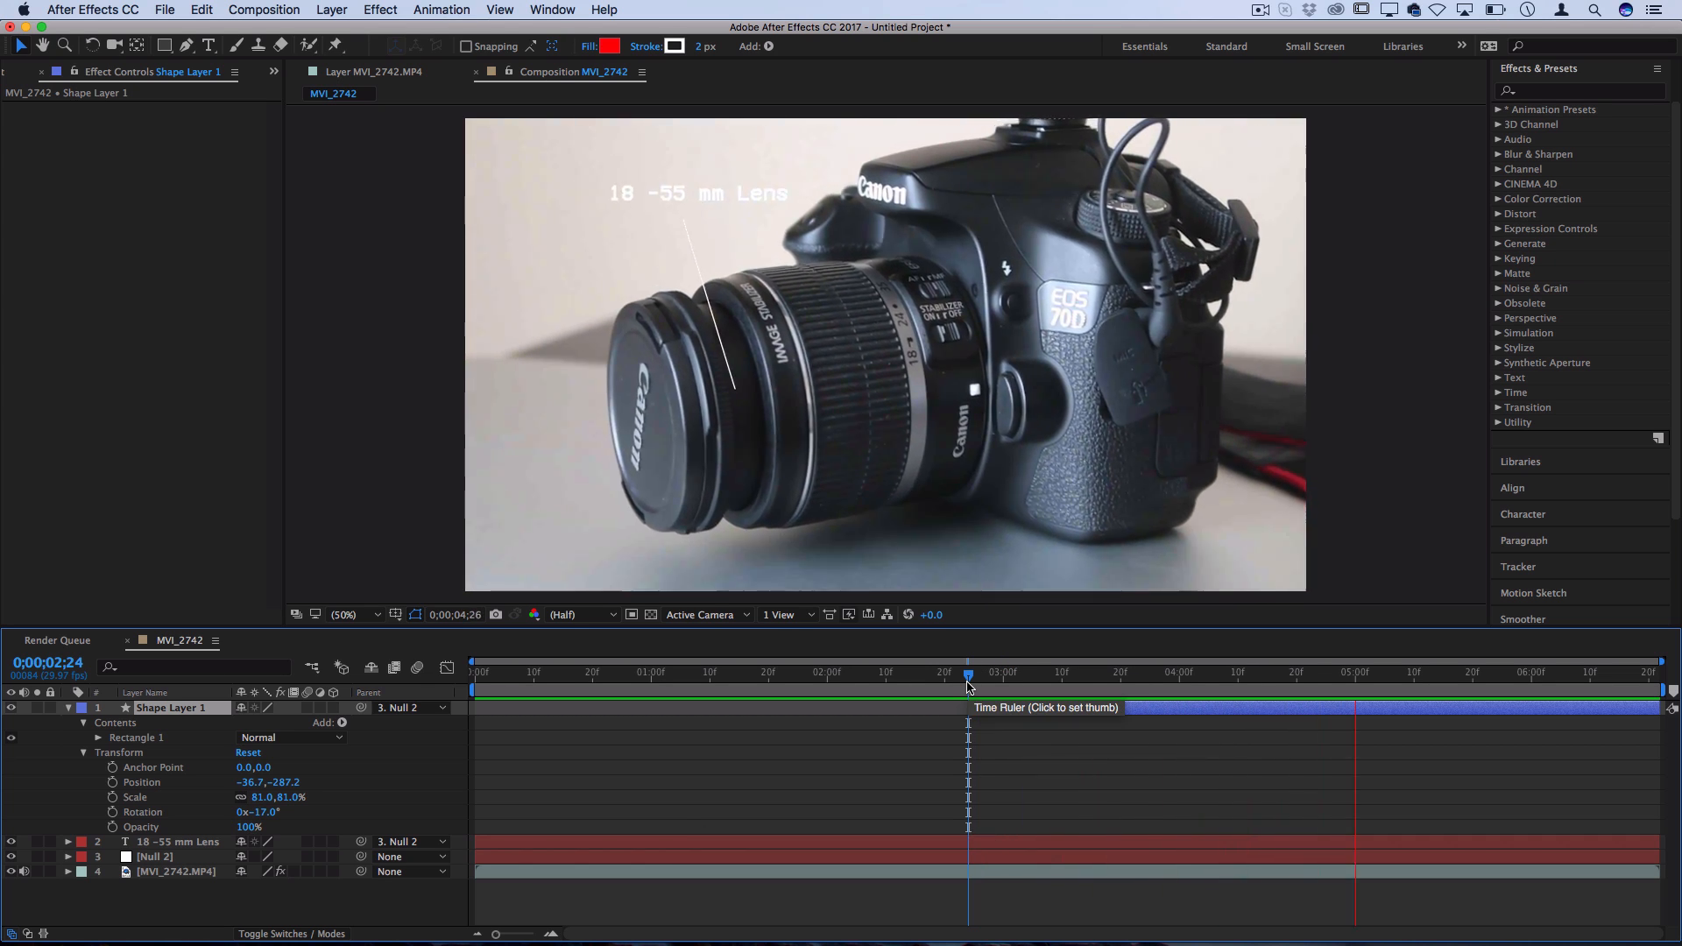
# Add a new empty shape layer and expand the Shapes animation presets folder
pyautogui.click(337, 10)
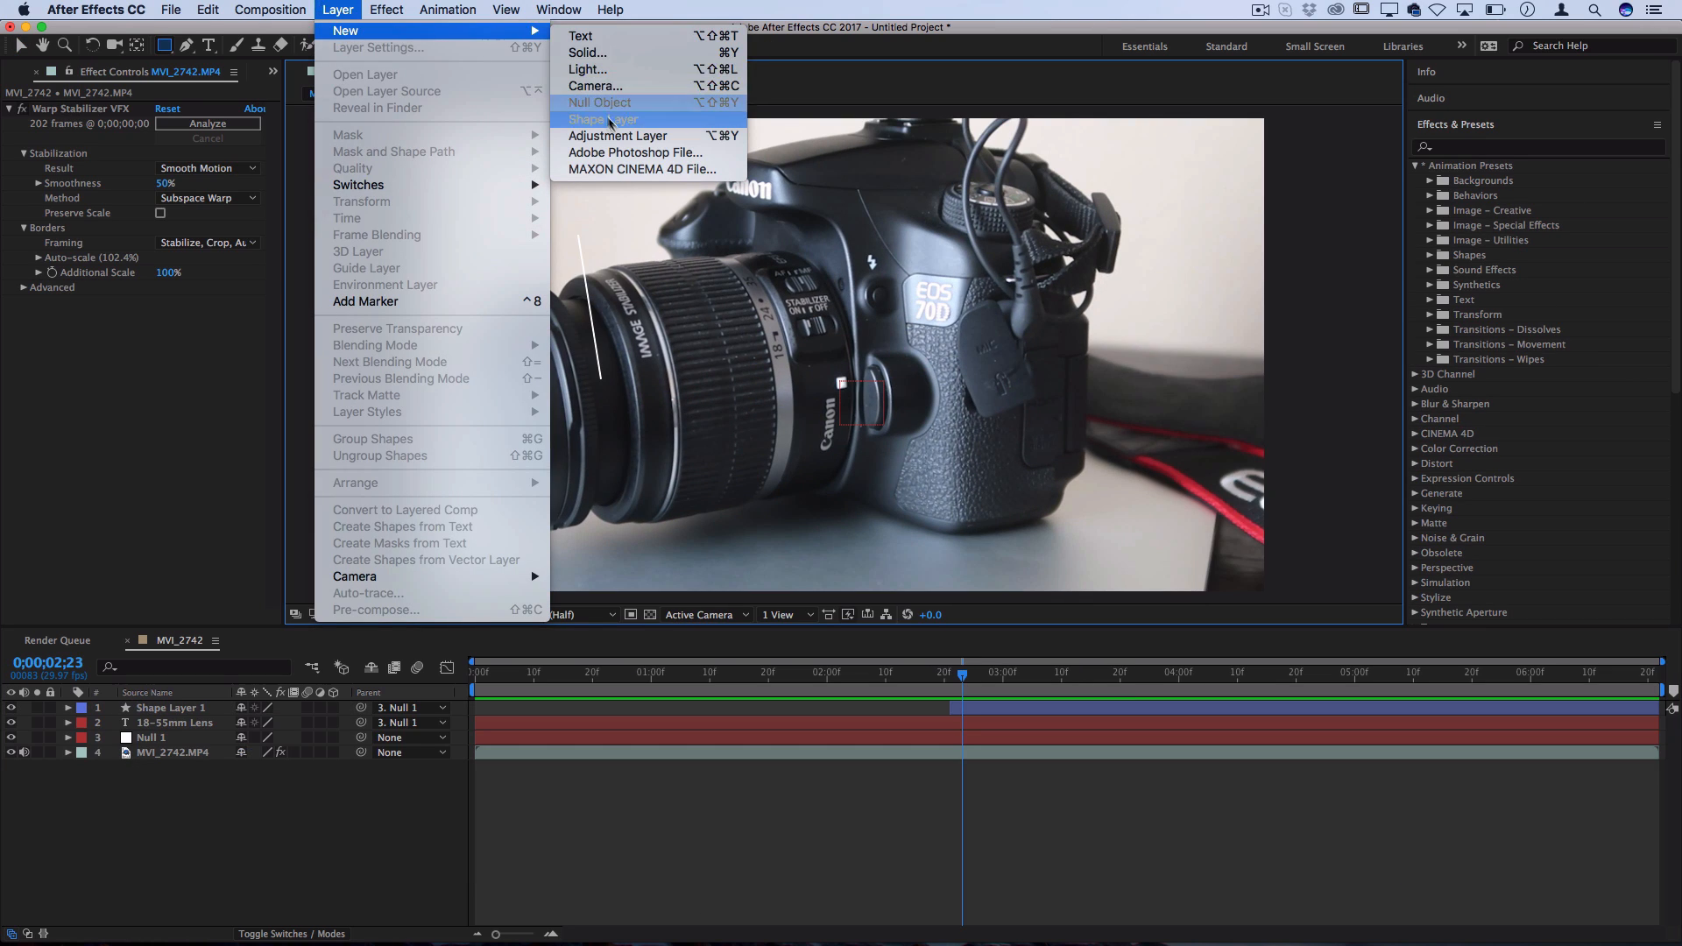
pyautogui.click(601, 120)
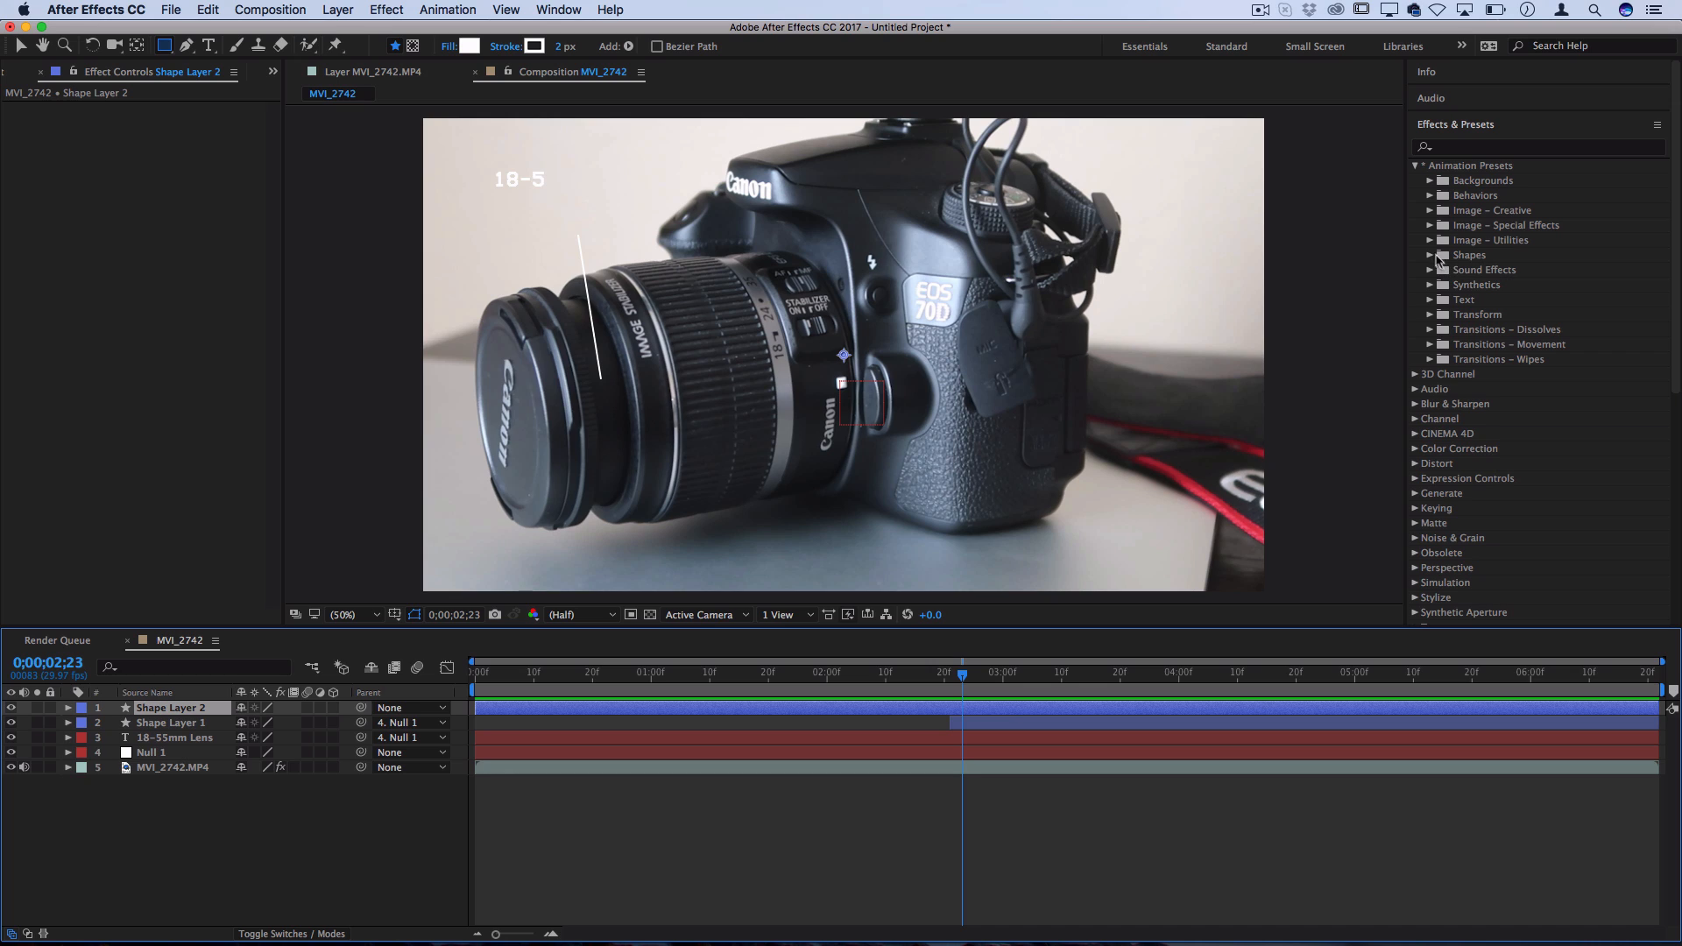
pyautogui.click(1418, 255)
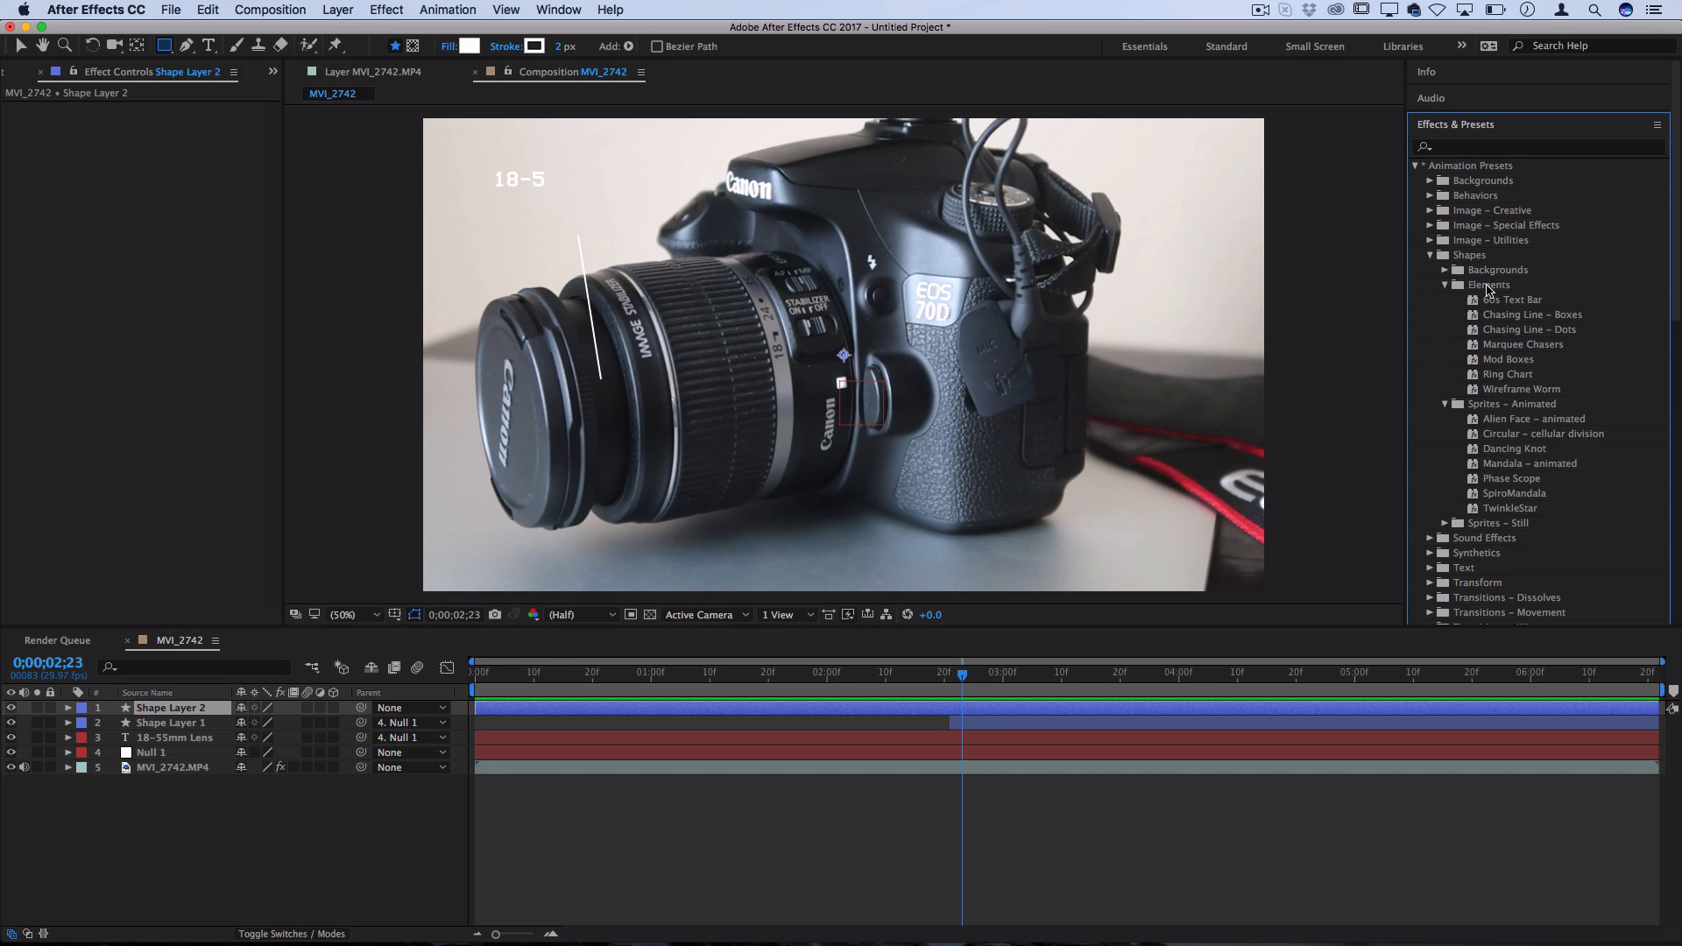
pyautogui.moveTo(1544, 348)
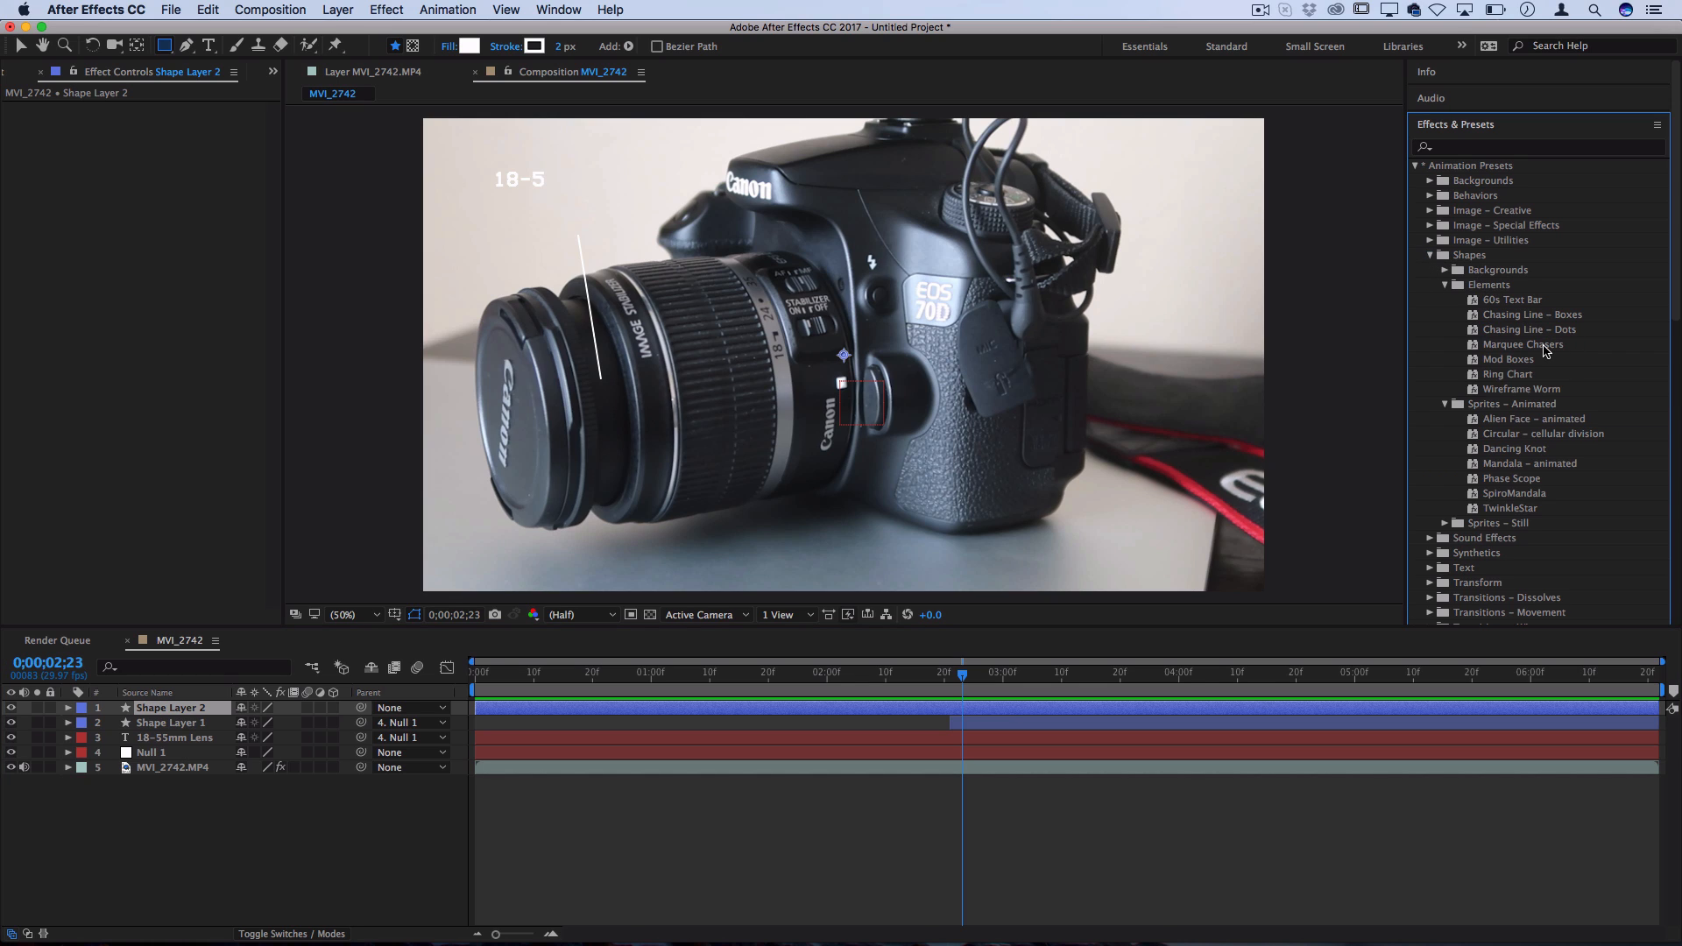